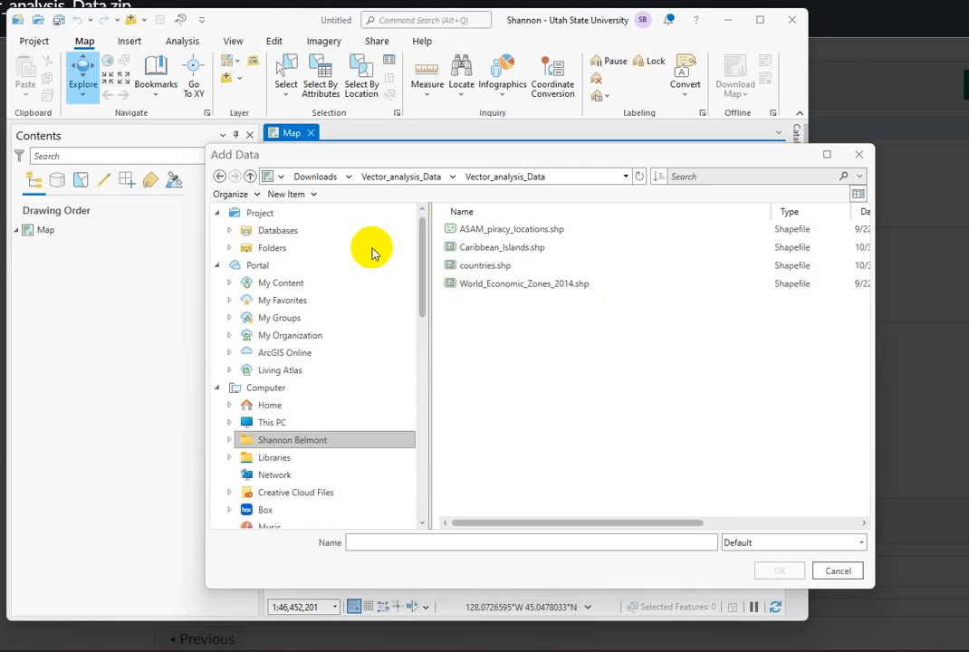
- Add the four Vector_analysis_Data shapefiles — piracy locations, economic zones, countries, Caribbean islands — to the map
left_click(511, 228)
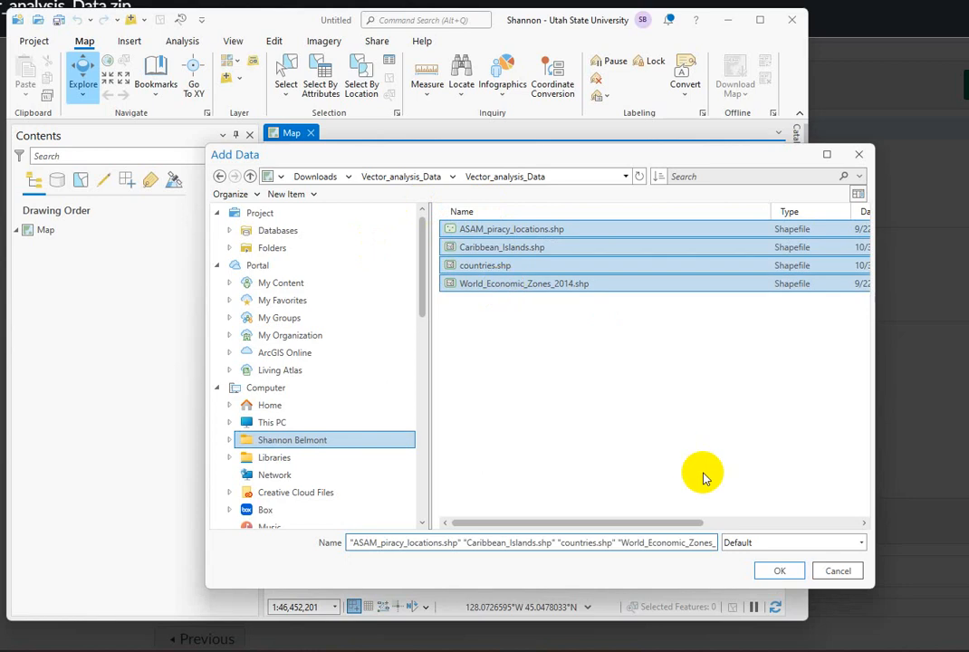
left_click(779, 570)
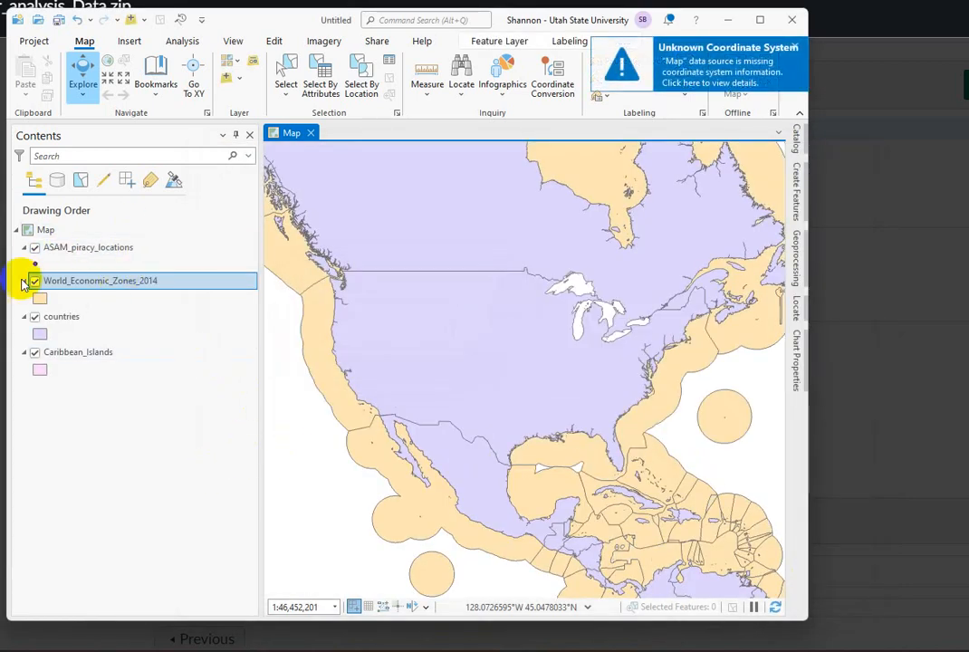
- Zoom the map to the full extent of the ASAM_piracy_locations layer
left_click(87, 247)
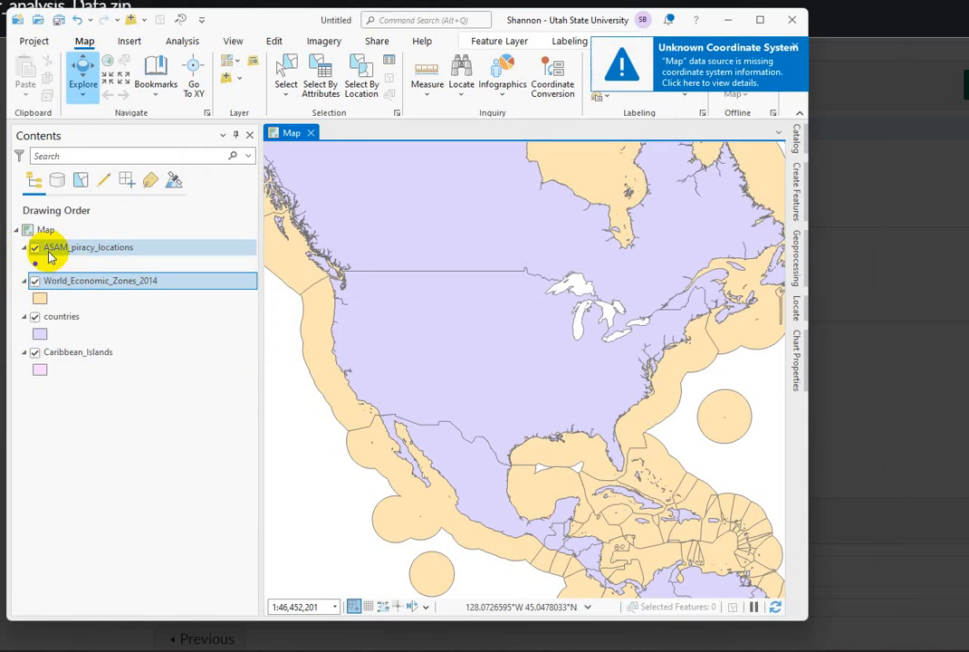
mouse_move(68, 257)
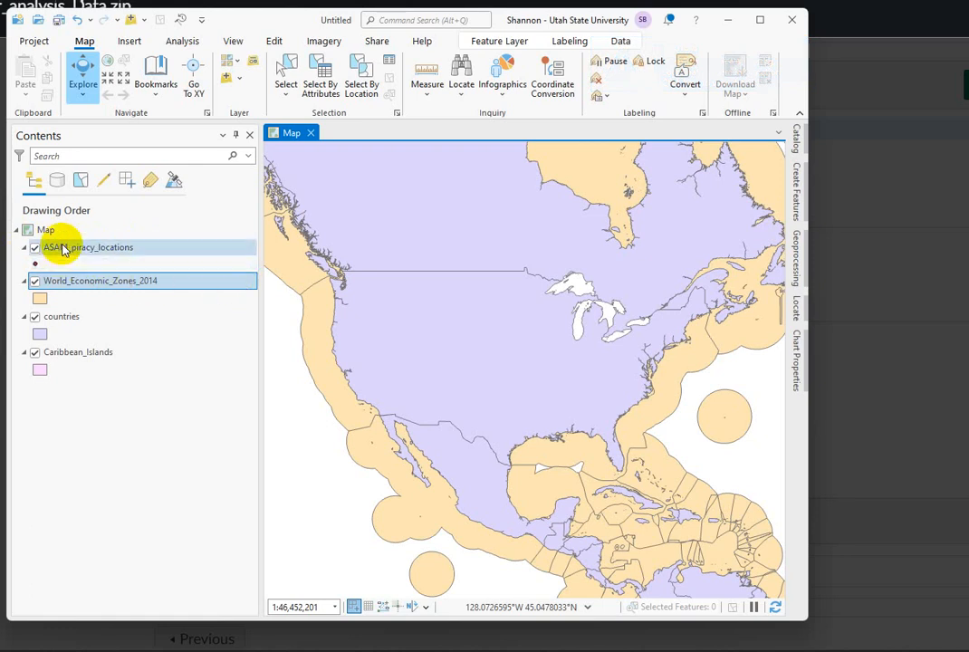
right_click(91, 247)
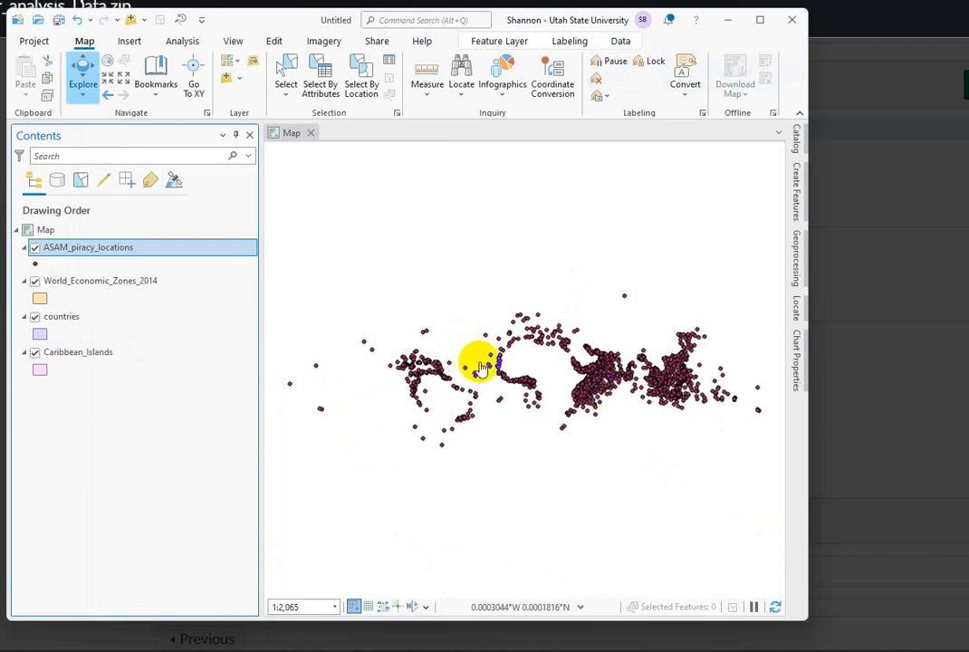
mouse_move(562, 362)
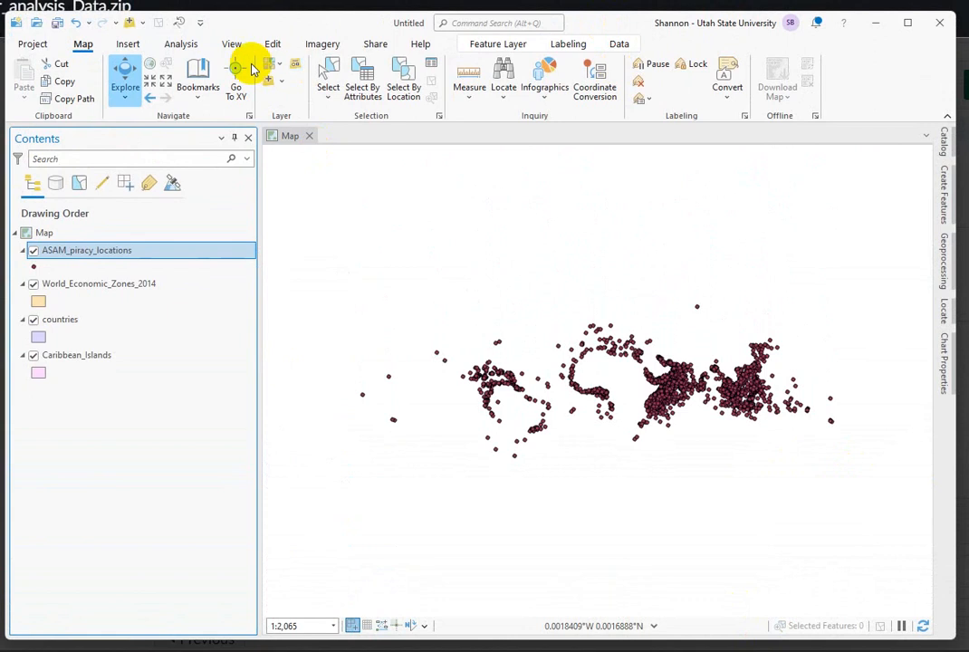
- Set the basemap to National Geographic Style and zoom out to the whole world
left_click(268, 65)
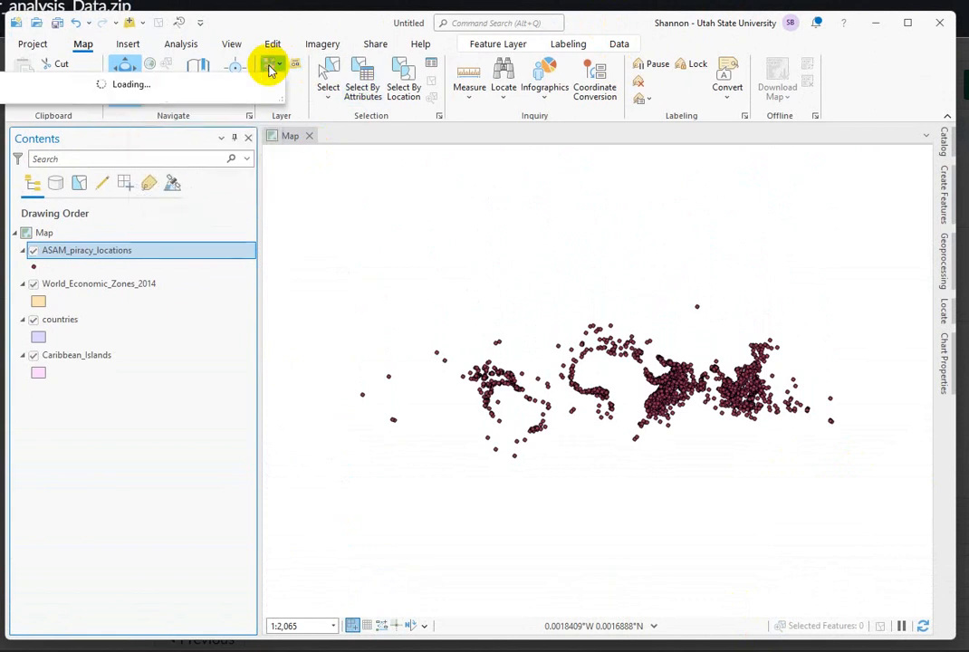
left_click(268, 67)
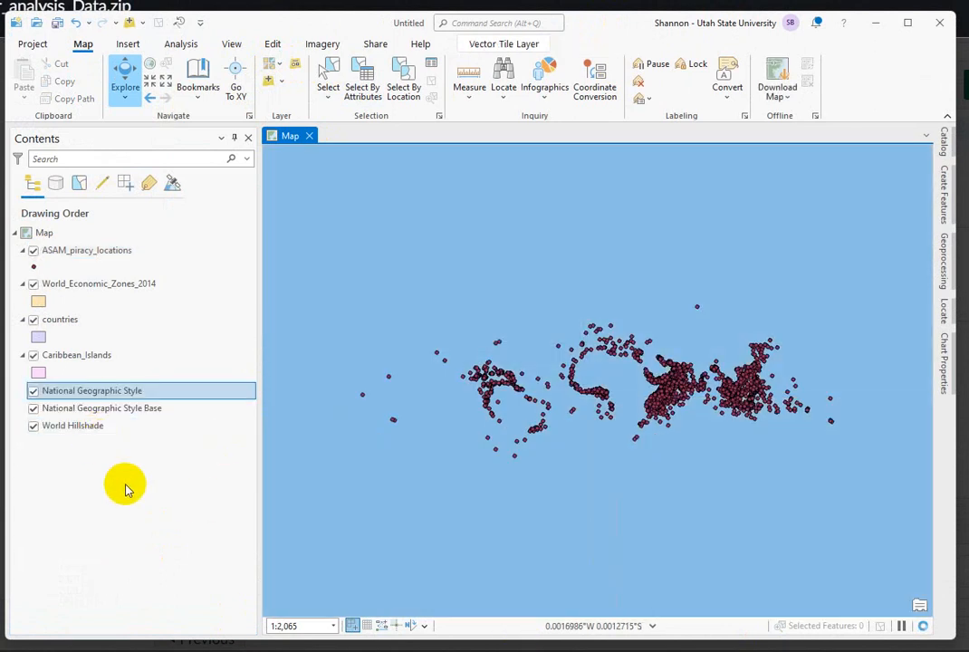
mouse_move(569, 547)
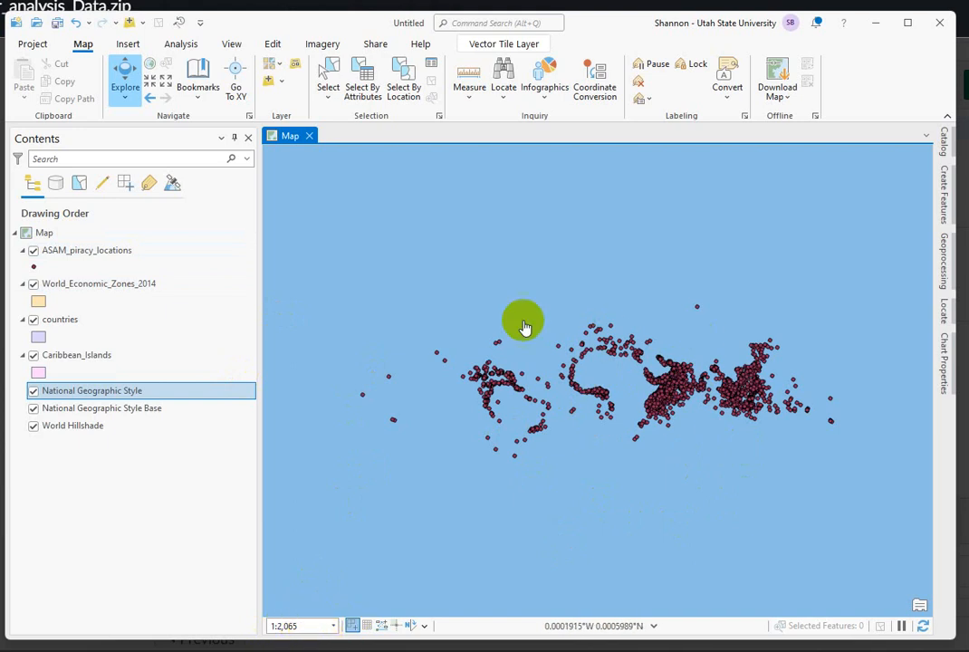
mouse_move(670, 493)
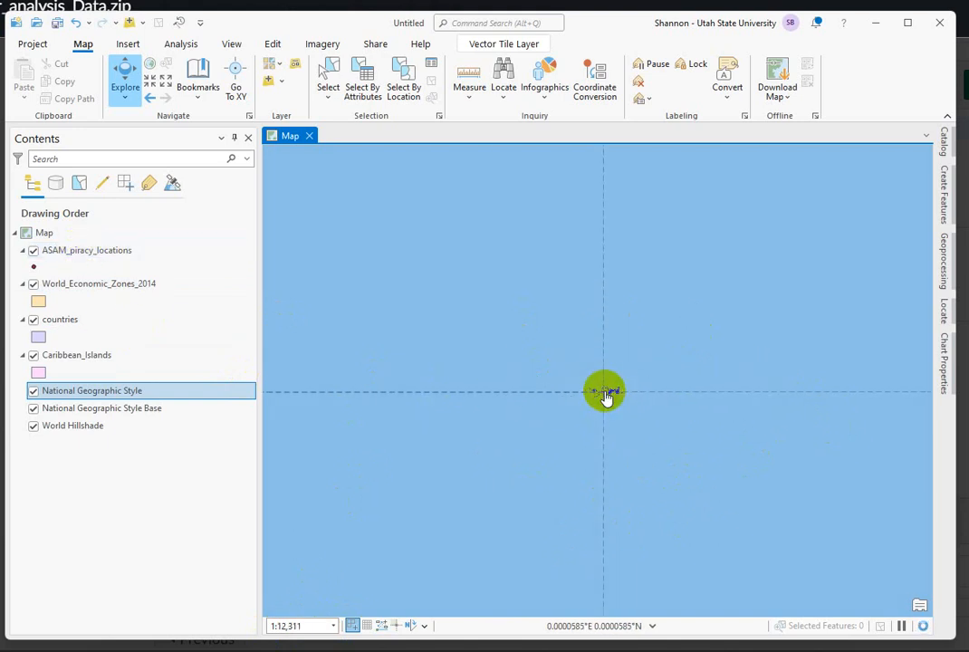
scroll("down", 3)
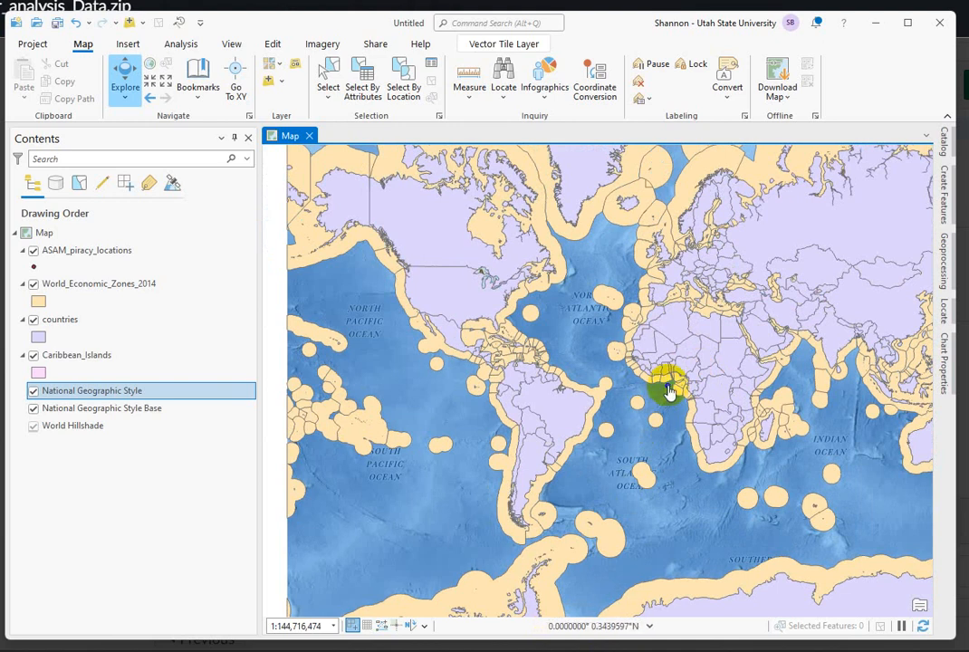
left_click(87, 250)
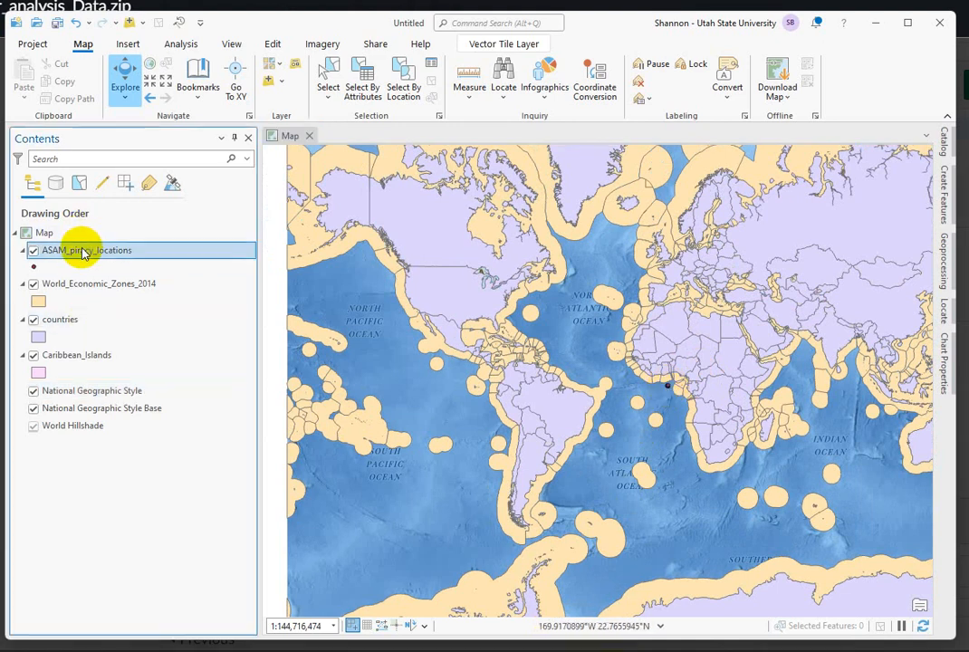
right_click(87, 250)
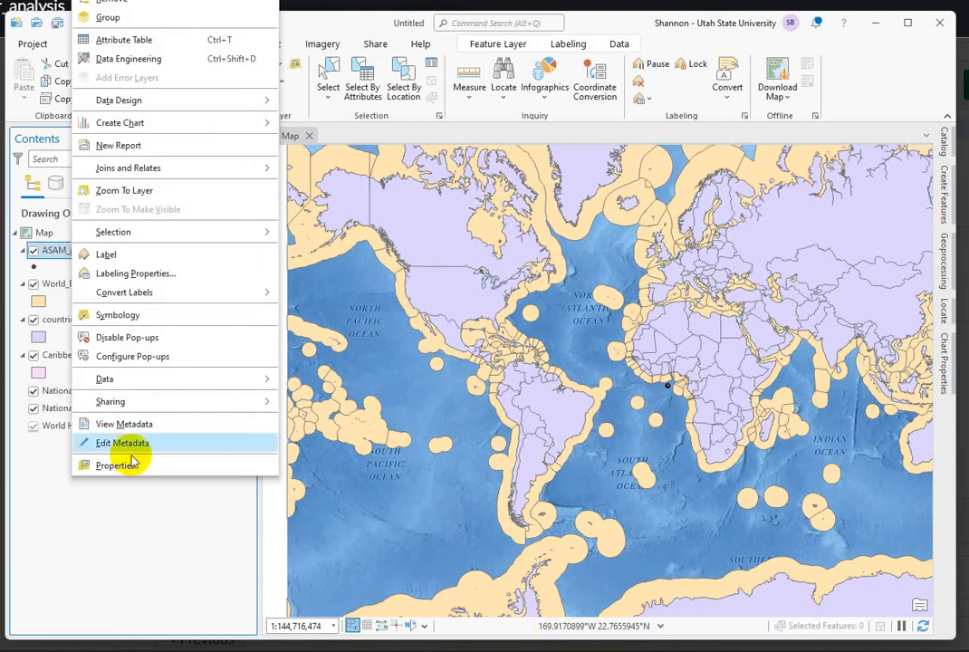
left_click(116, 465)
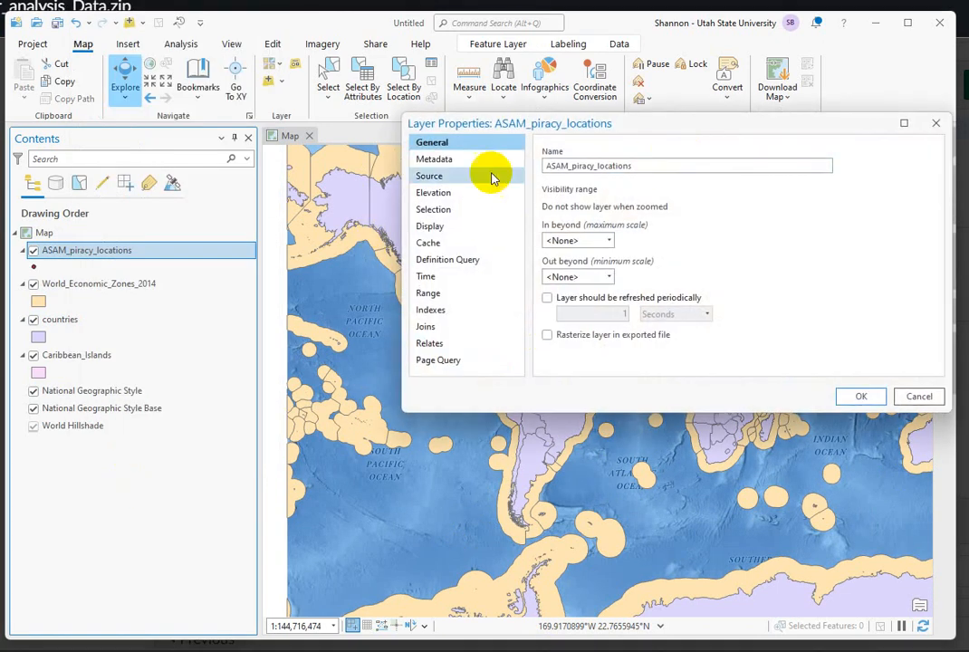
left_click(429, 175)
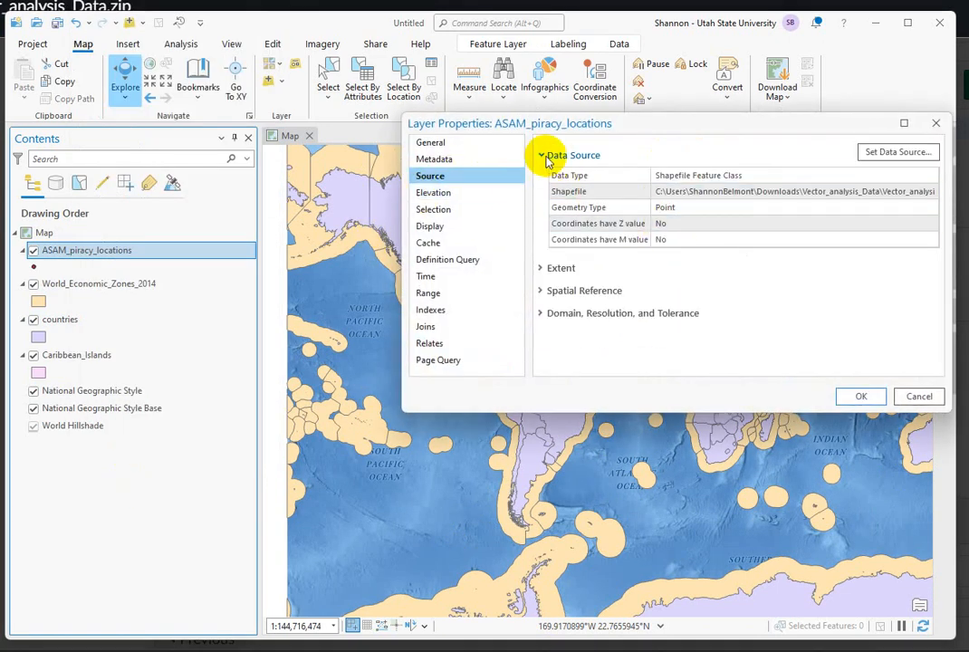
left_click(541, 156)
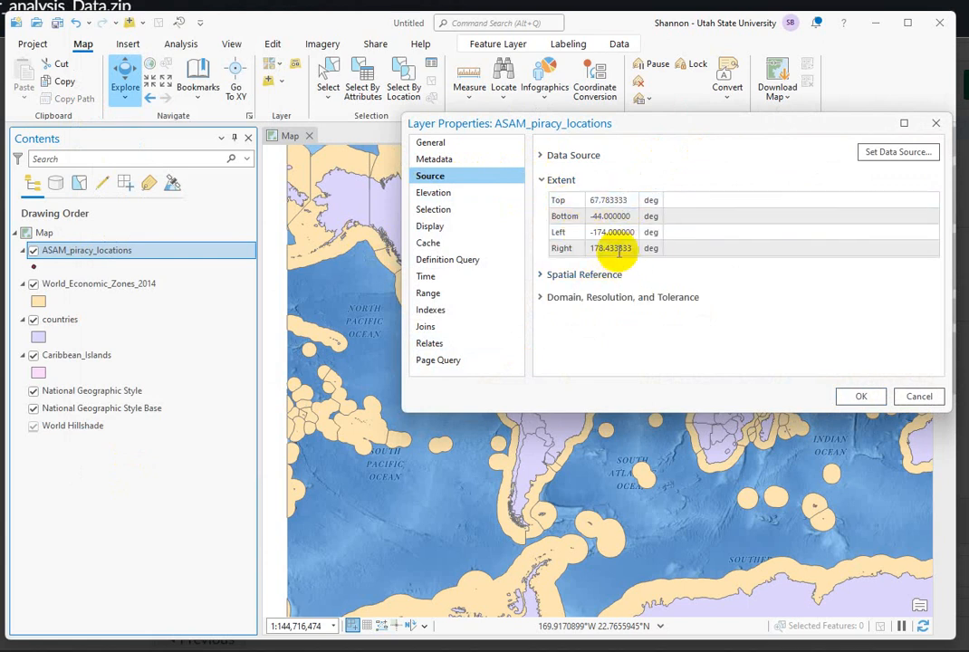
left_click(612, 231)
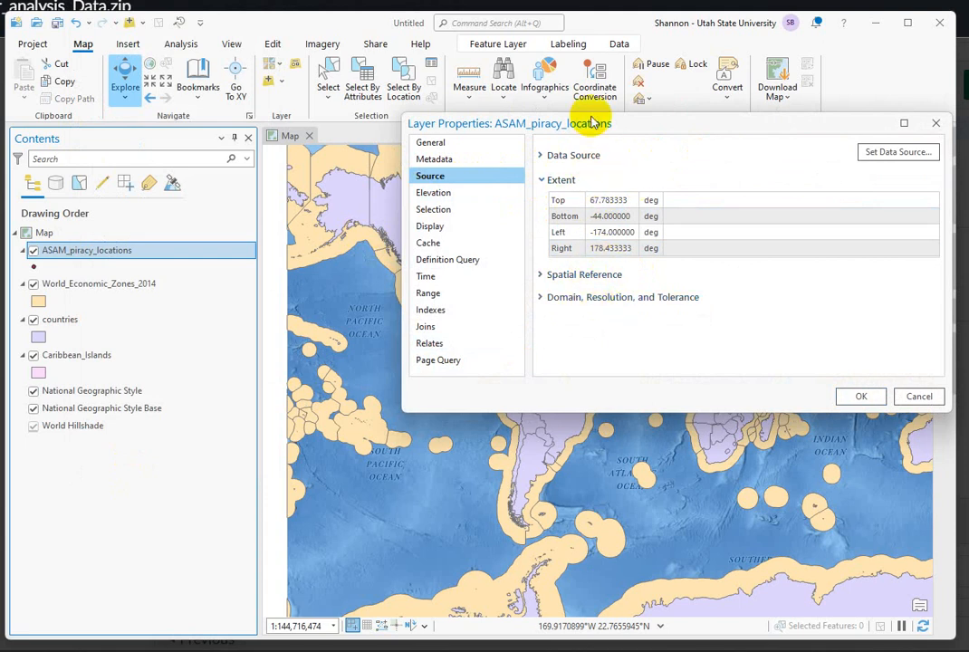
left_click(609, 199)
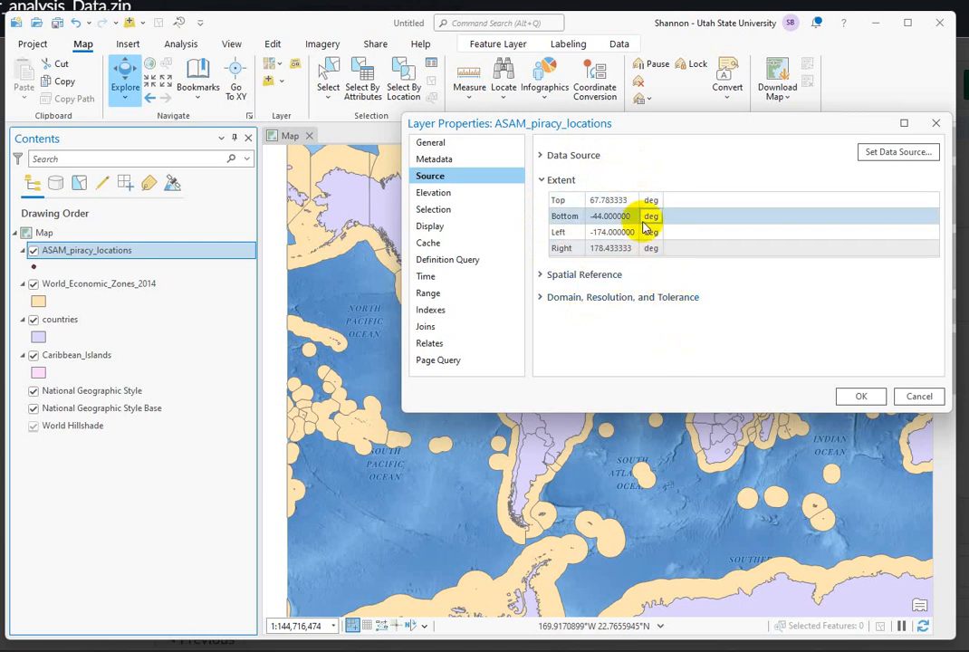
left_click(571, 232)
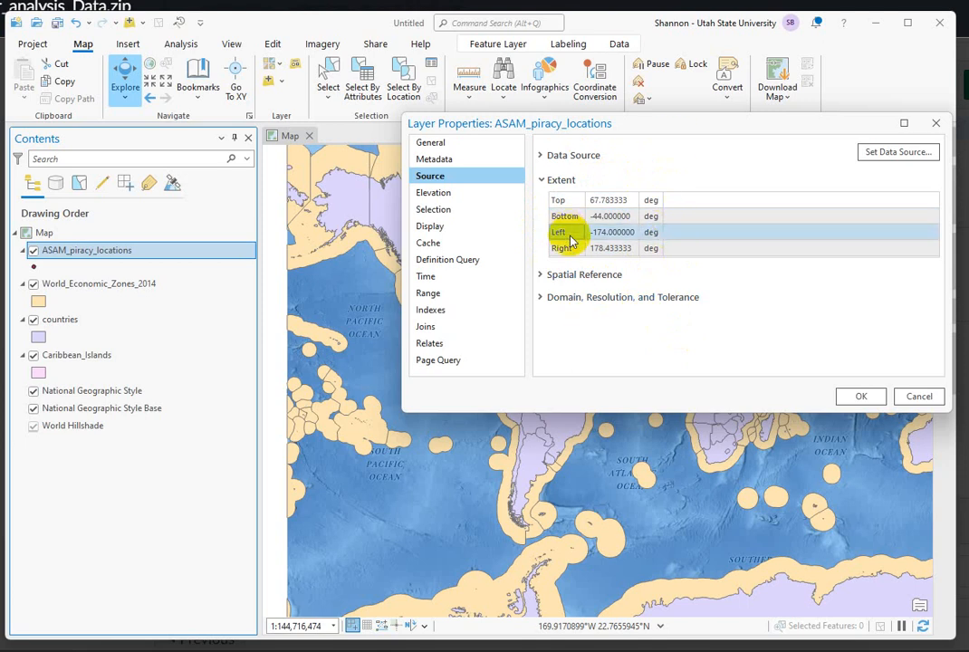
left_click(540, 275)
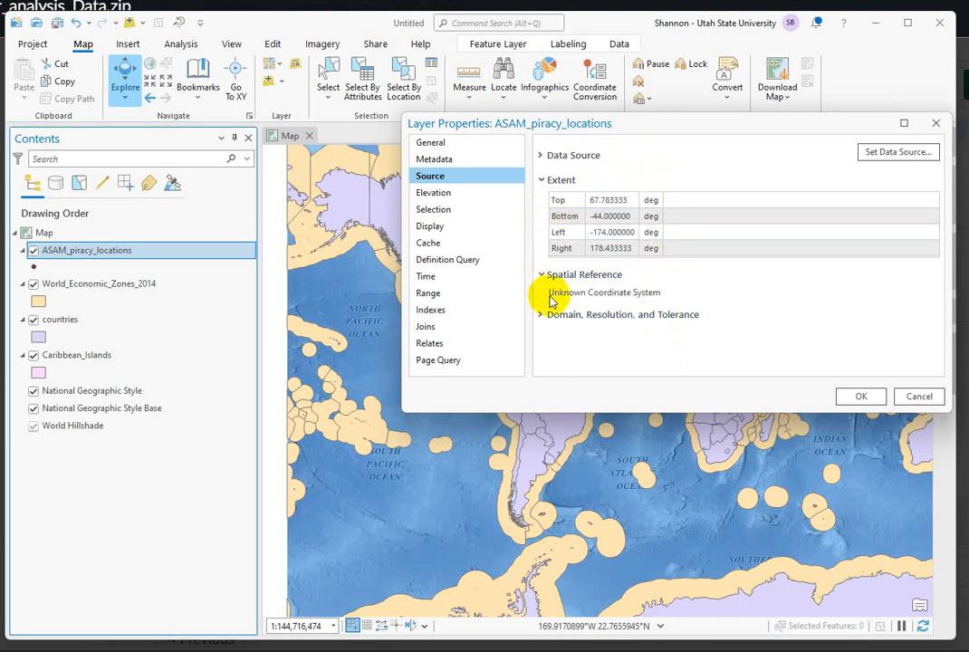
mouse_move(652, 297)
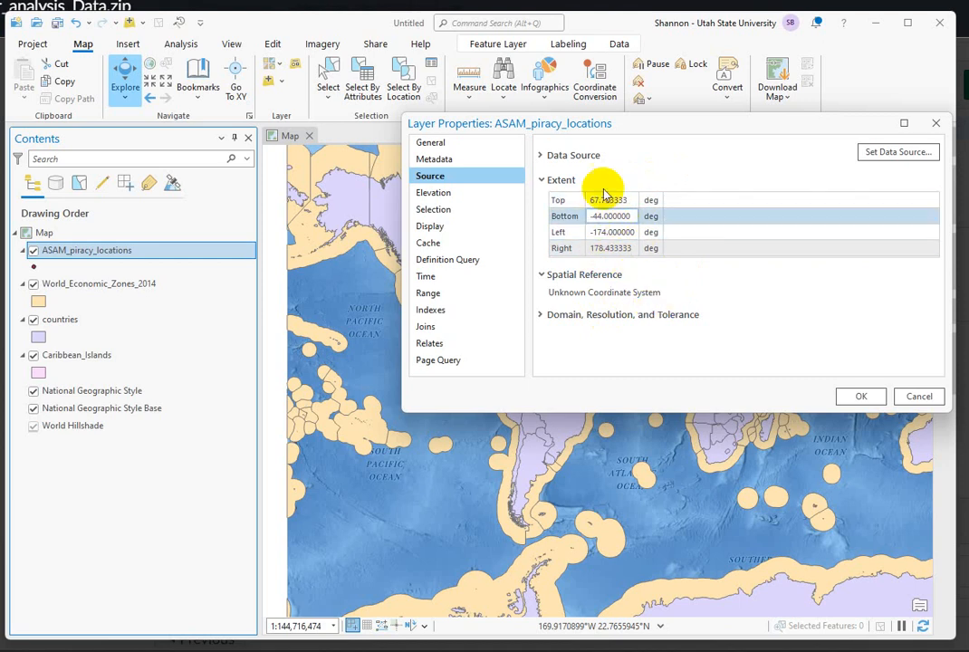
left_click(612, 246)
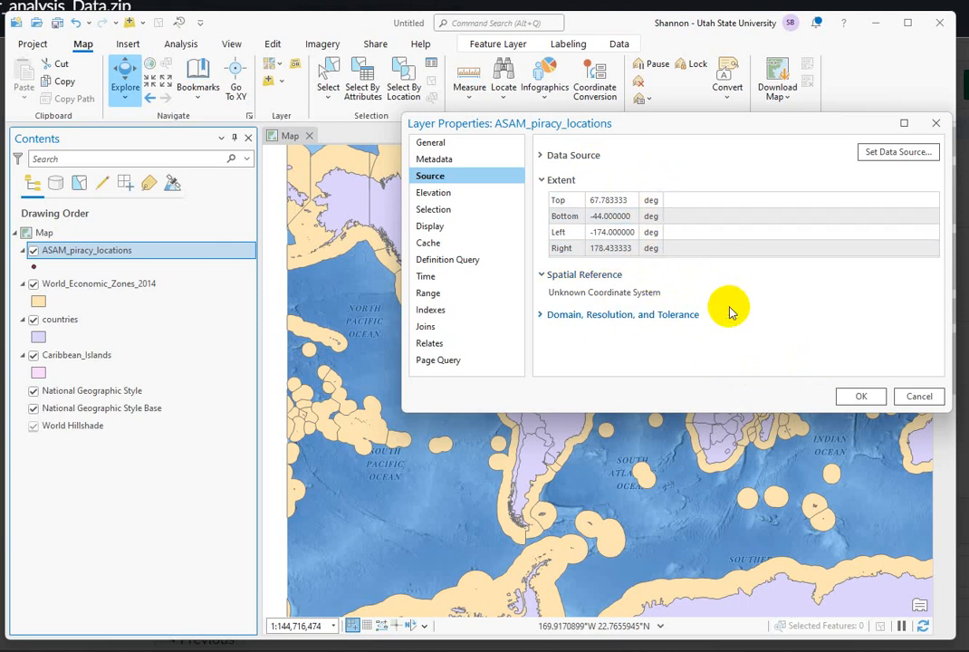
mouse_move(594, 294)
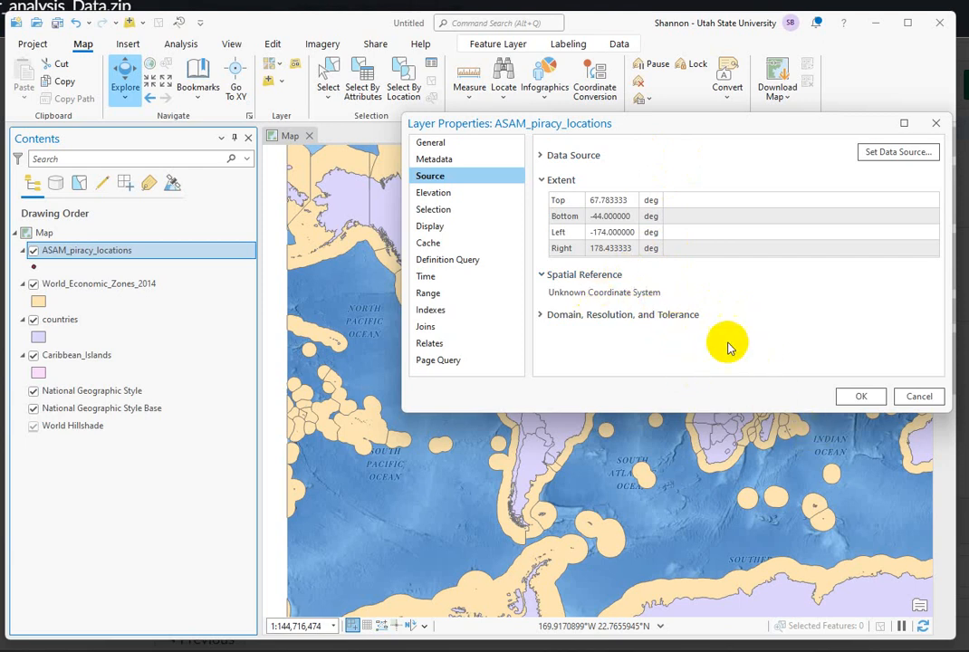
mouse_move(726, 344)
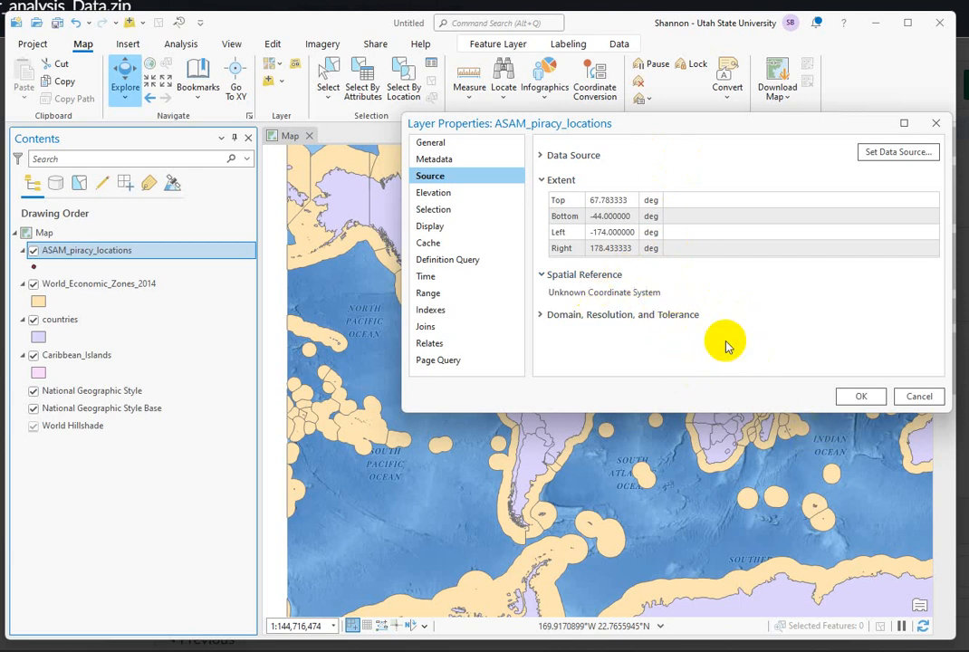
mouse_move(638, 184)
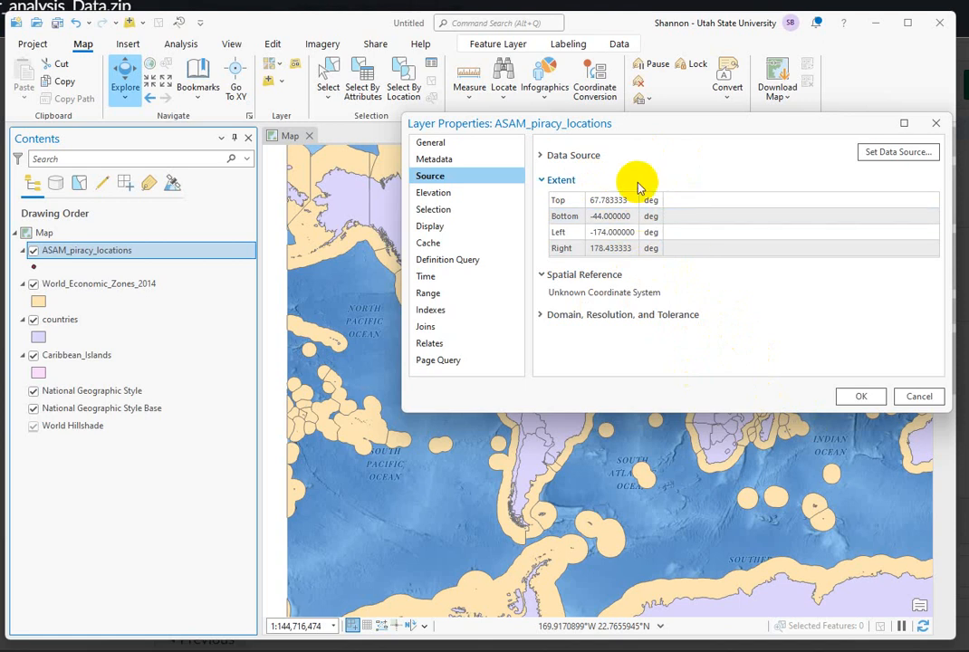
mouse_move(654, 262)
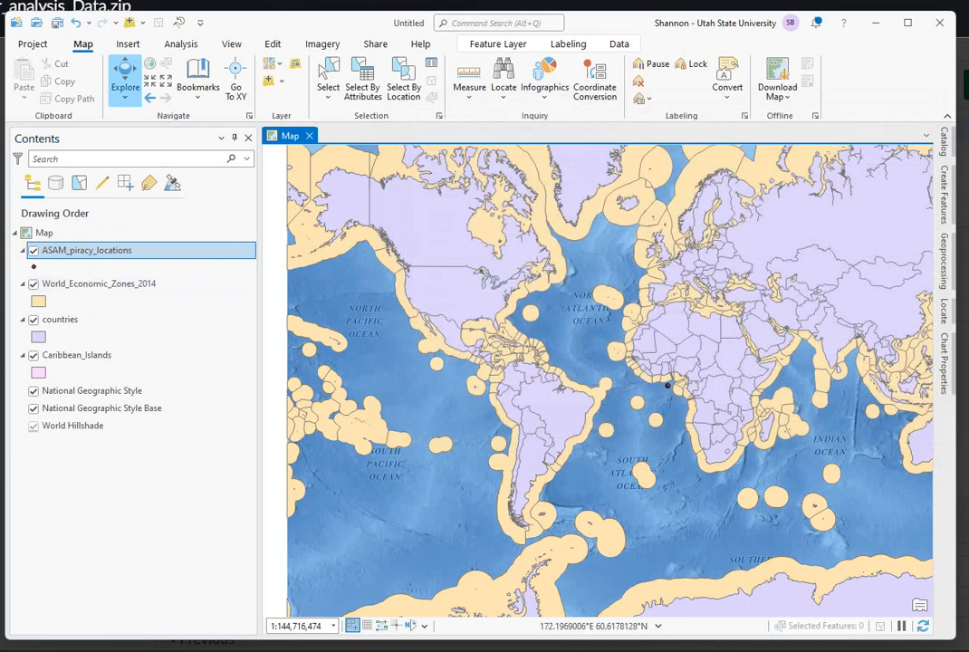
- Show the map's Coordinate Systems properties, with WGS 1984 Web Mercator (auxiliary sphere) as current XY
right_click(43, 231)
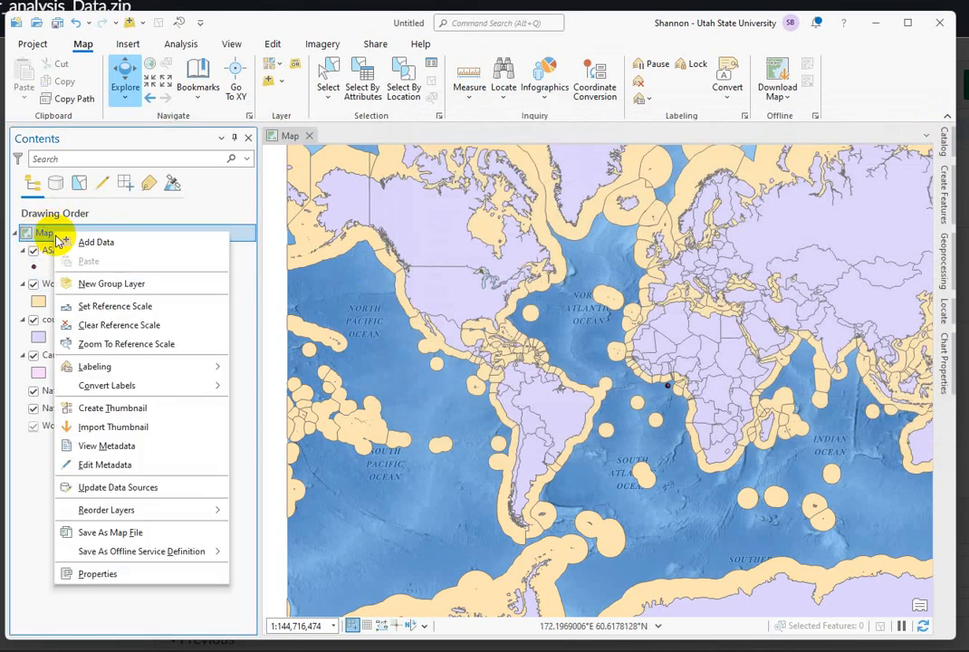
left_click(98, 573)
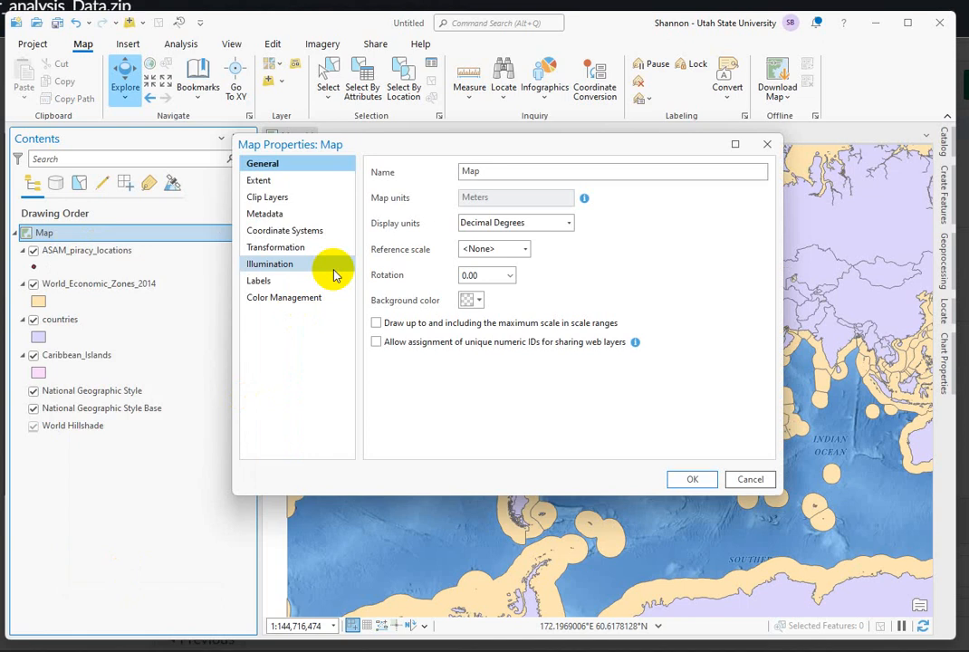
left_click(284, 230)
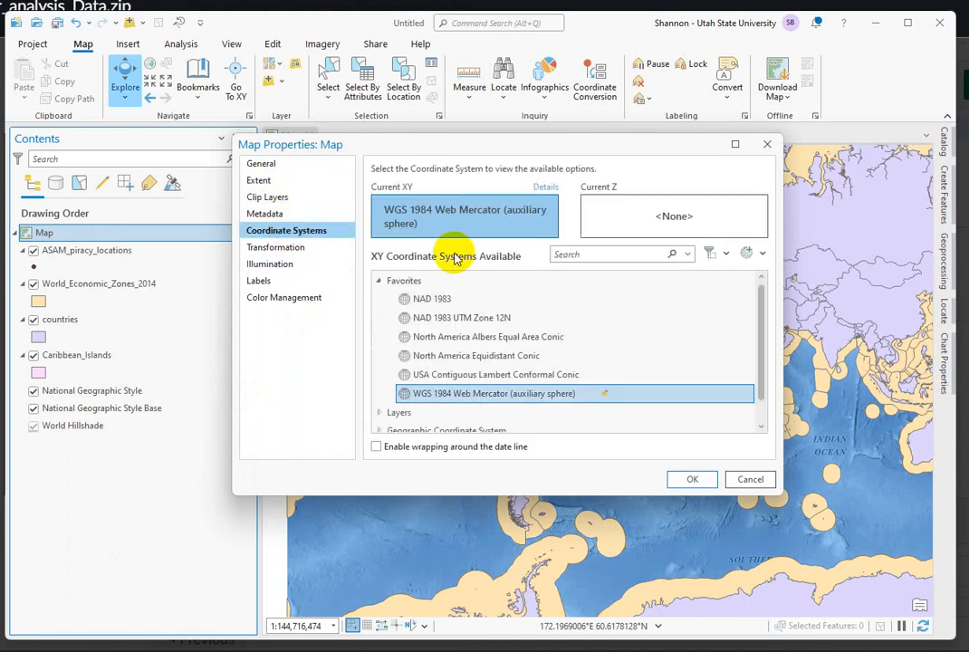
mouse_move(498, 228)
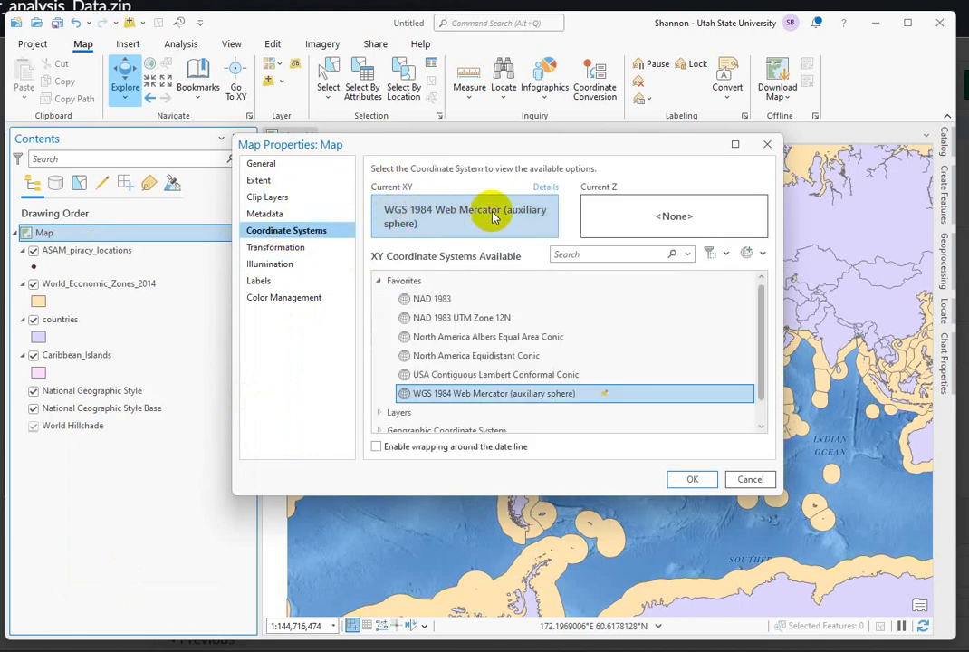
mouse_move(452, 424)
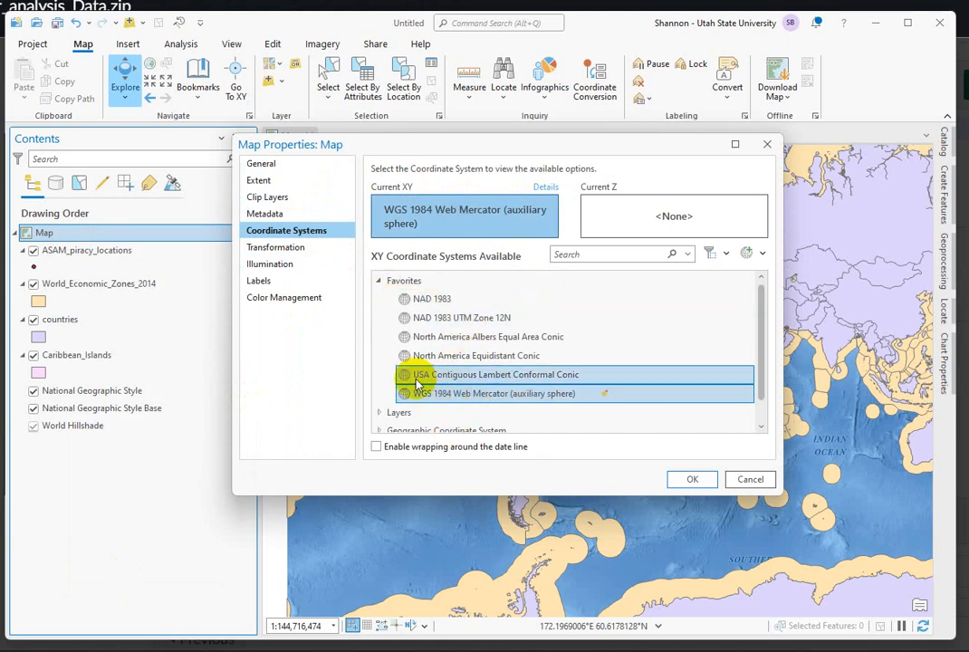
left_click(489, 393)
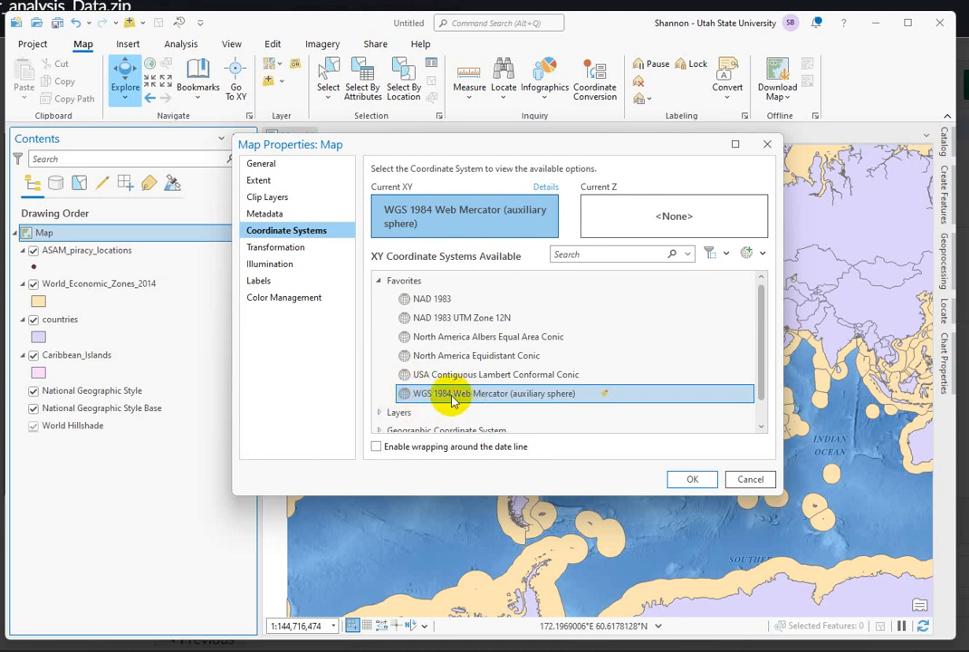
mouse_move(438, 406)
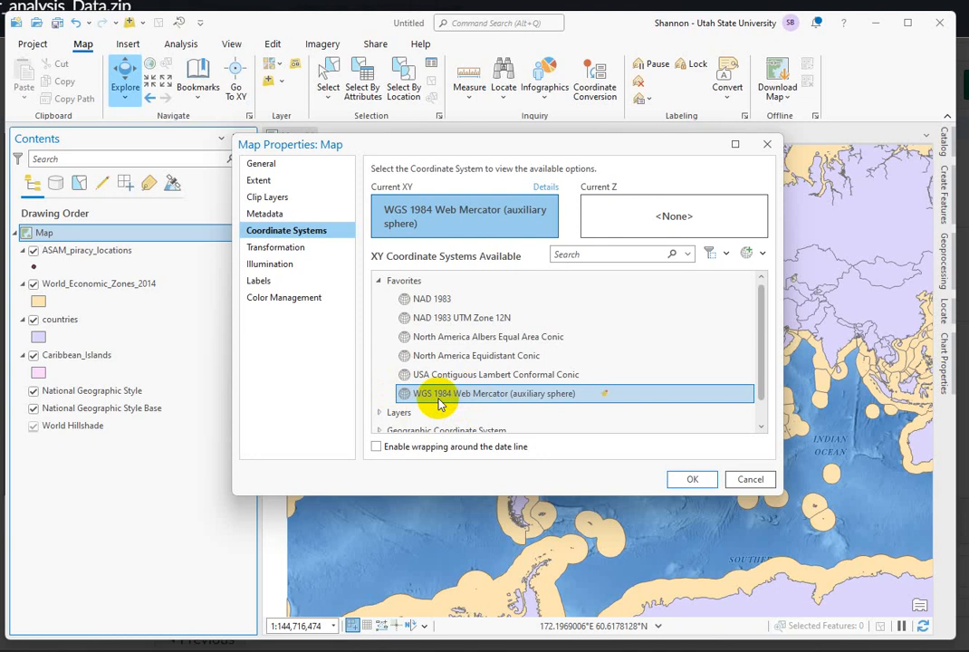
mouse_move(384, 413)
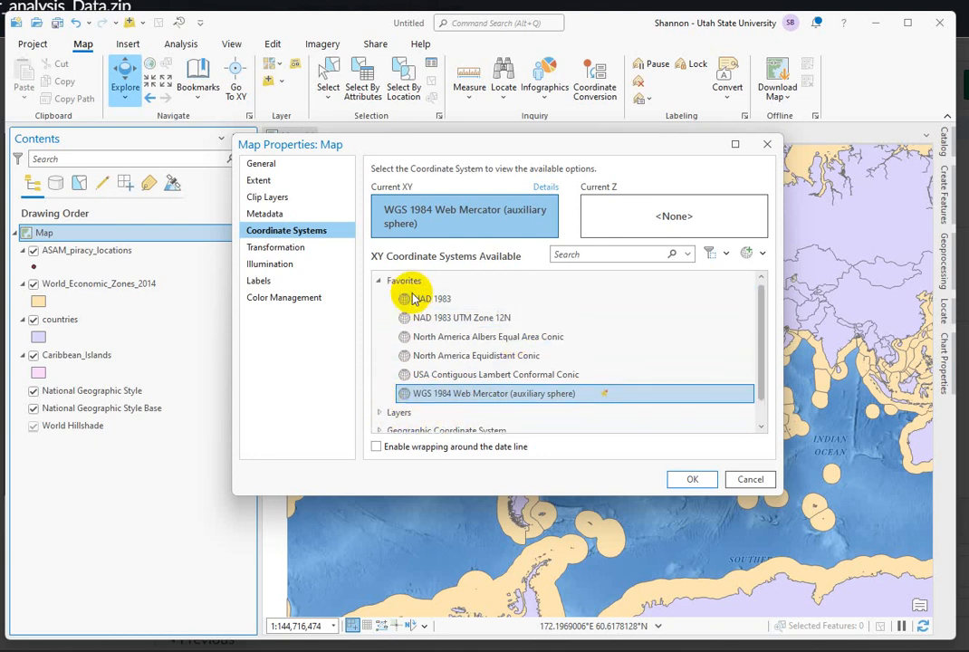
left_click(381, 279)
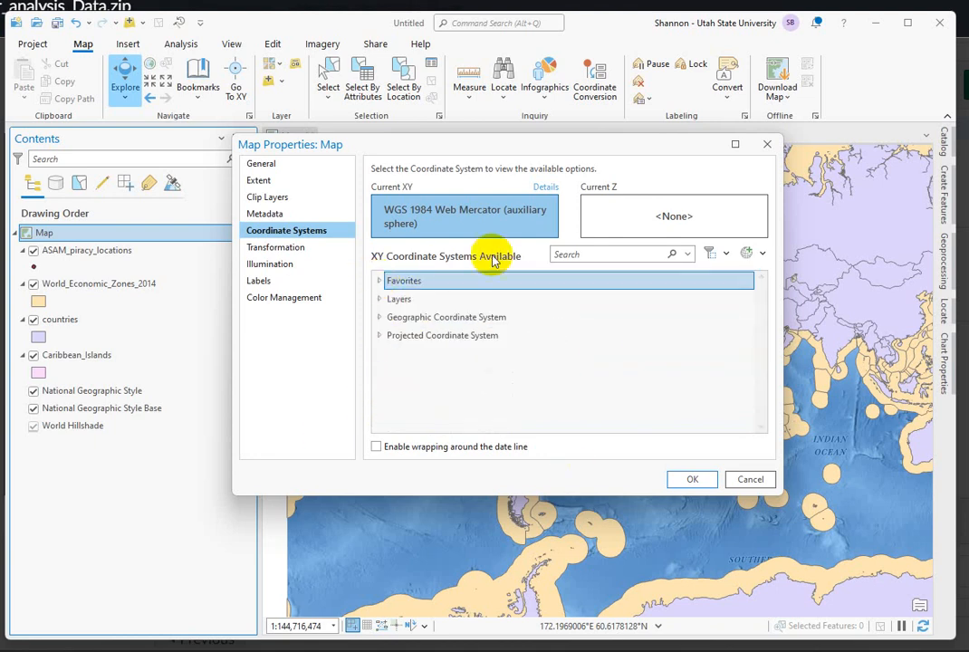
mouse_move(319, 453)
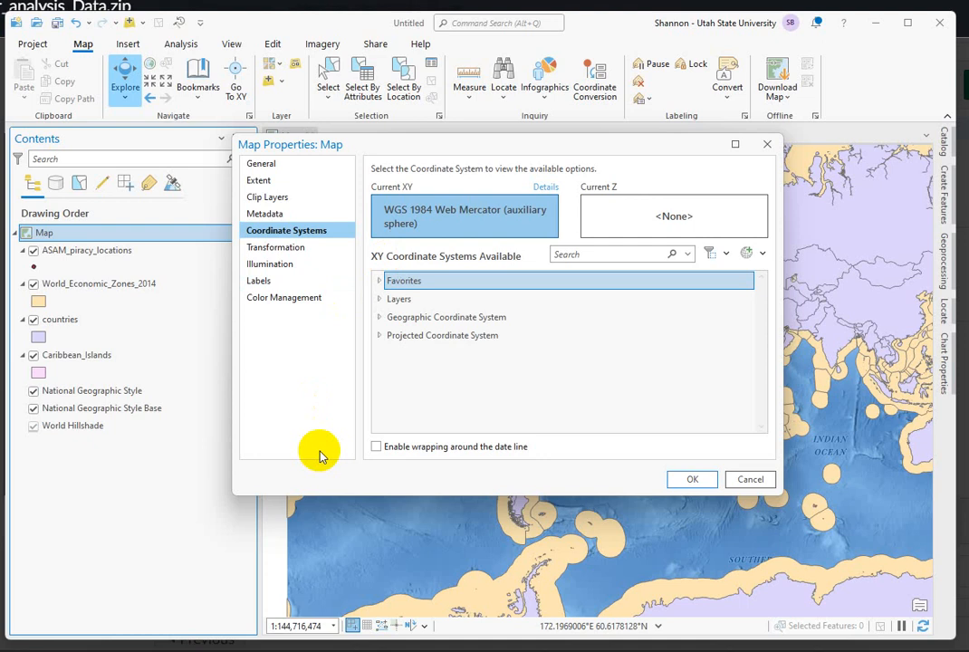
mouse_move(312, 225)
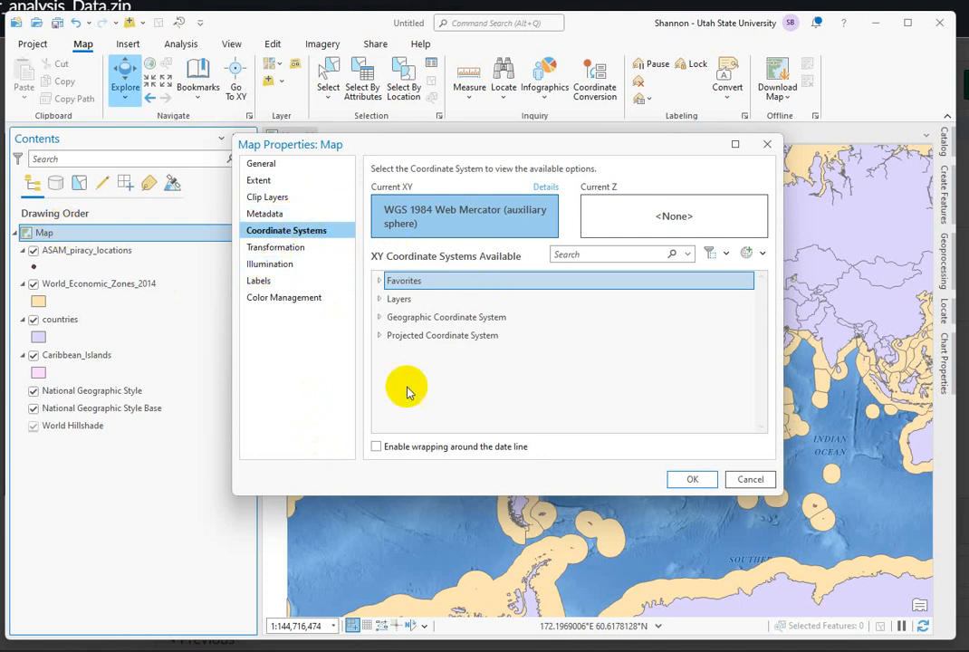
left_click(403, 279)
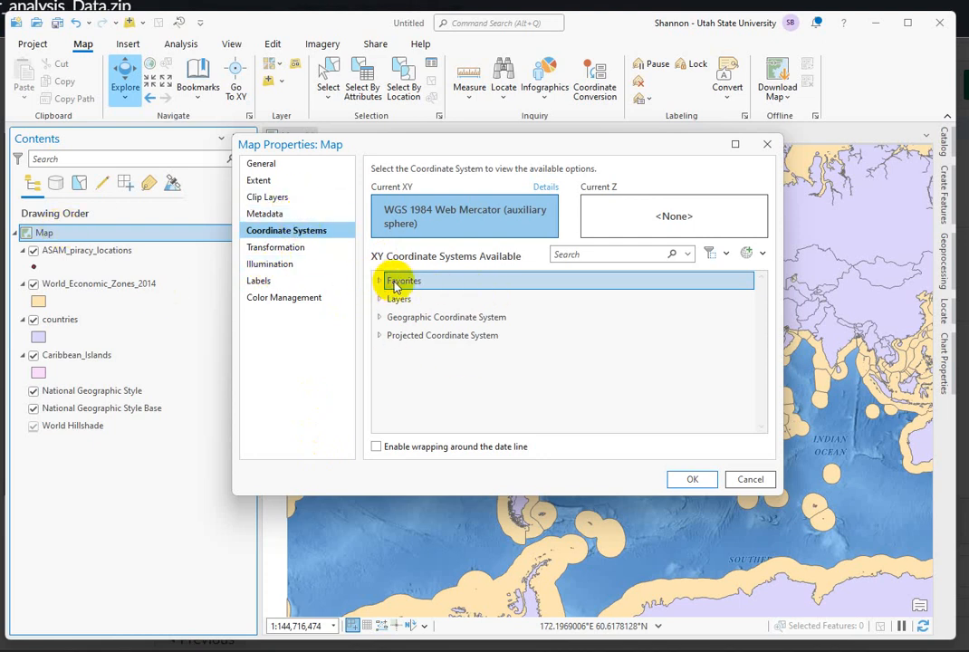
- Browse the Favorites and Layers groups to check the Web Mercator system the layers use
left_click(380, 279)
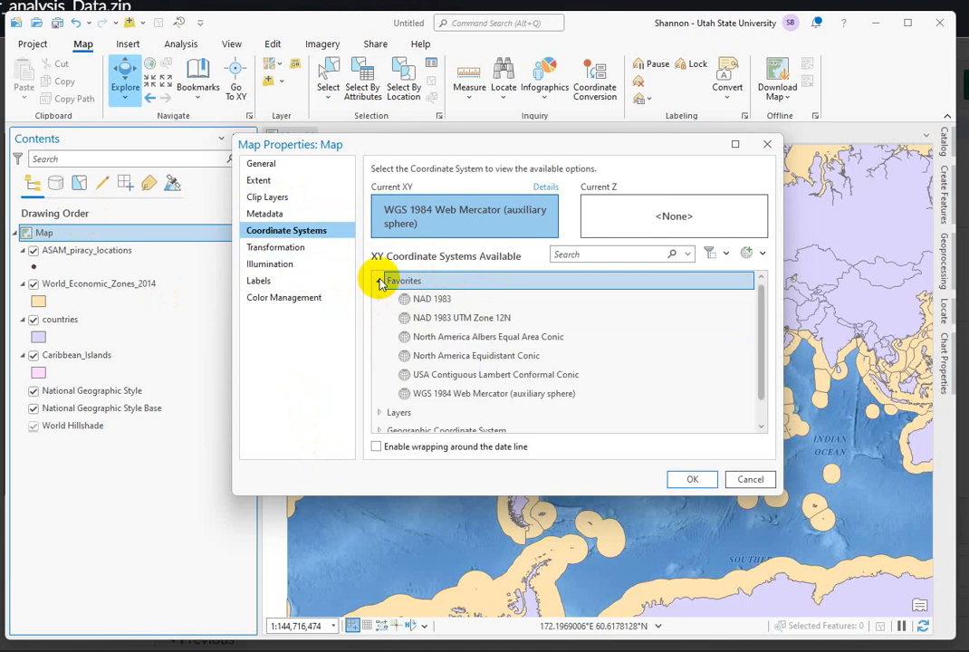
left_click(748, 254)
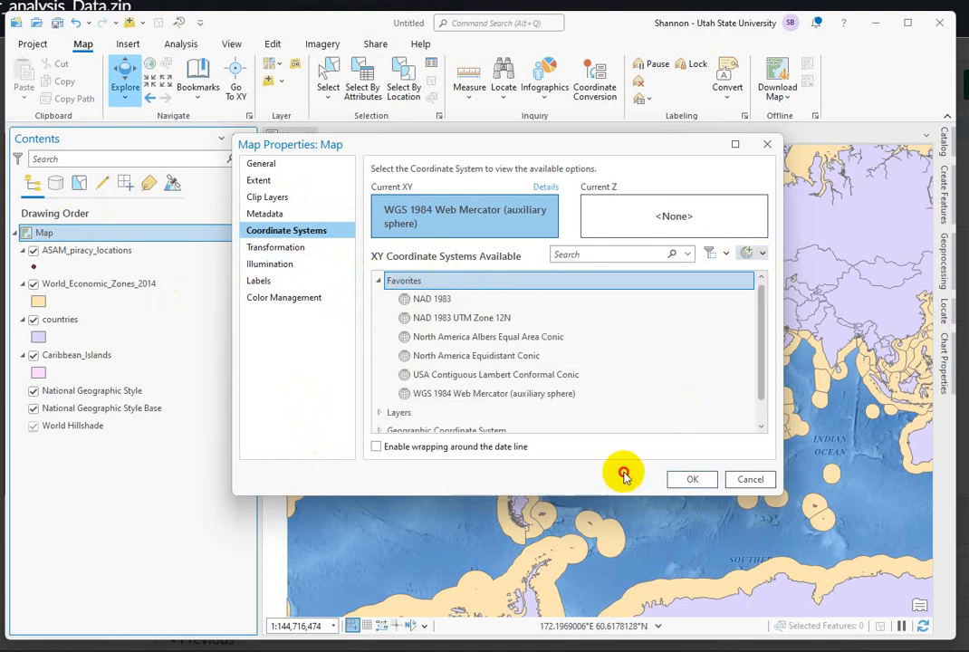
mouse_move(560, 322)
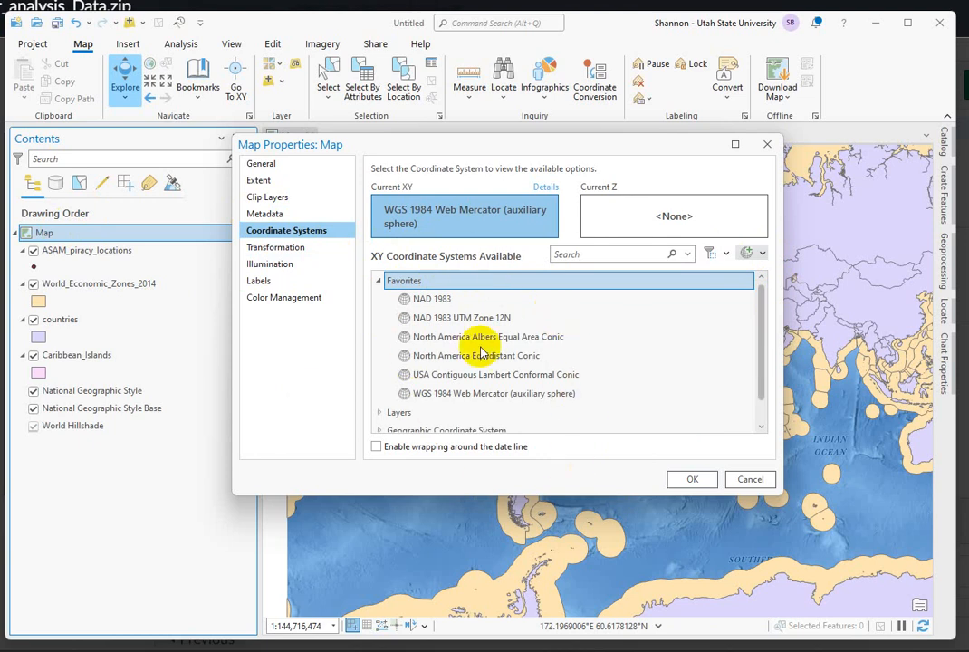
left_click(486, 337)
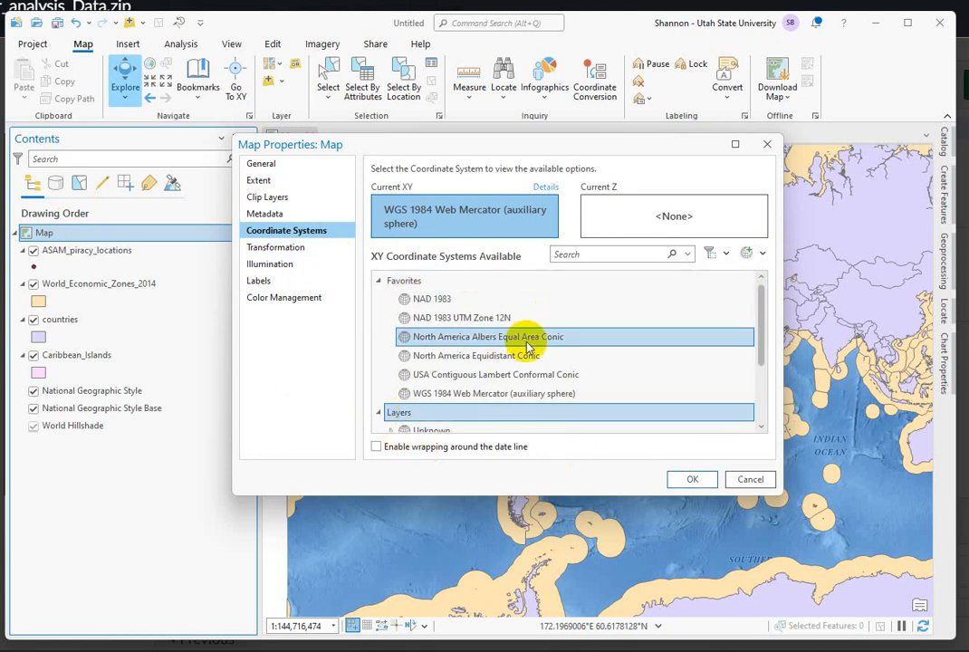
scroll("down", 3)
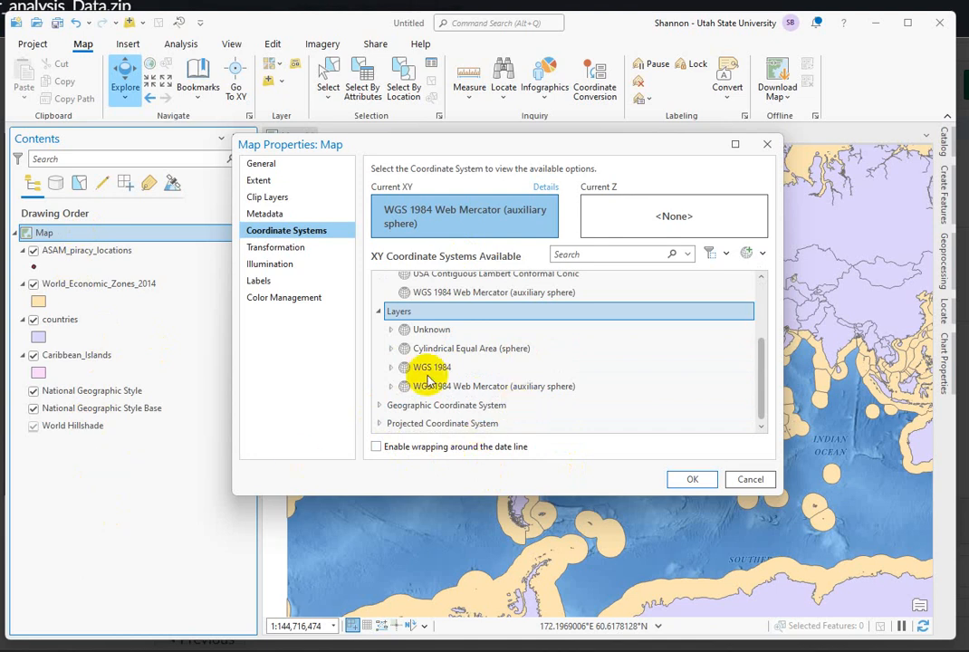
left_click(495, 385)
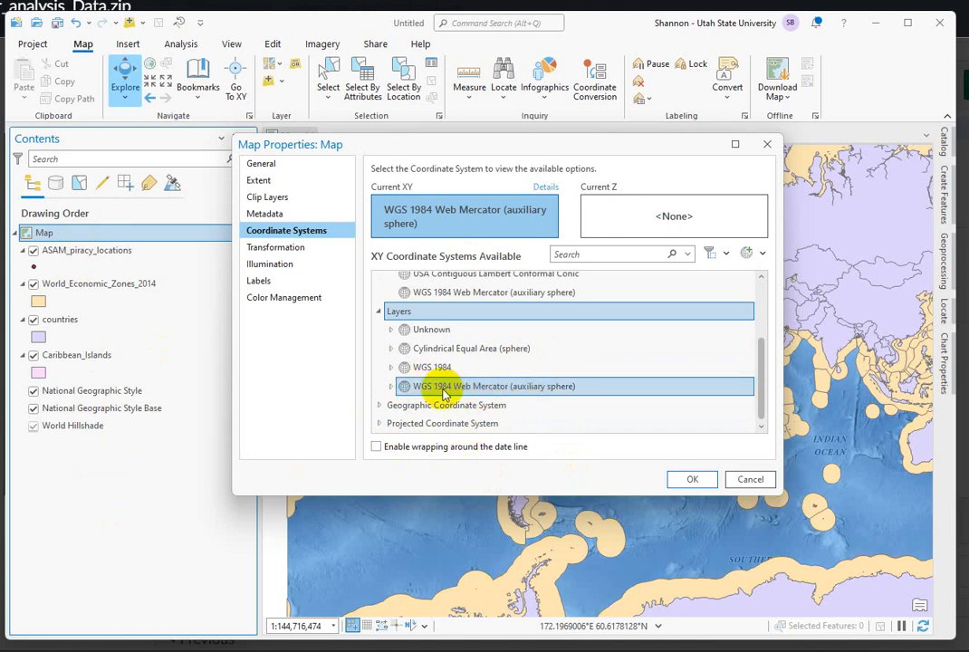
mouse_move(522, 392)
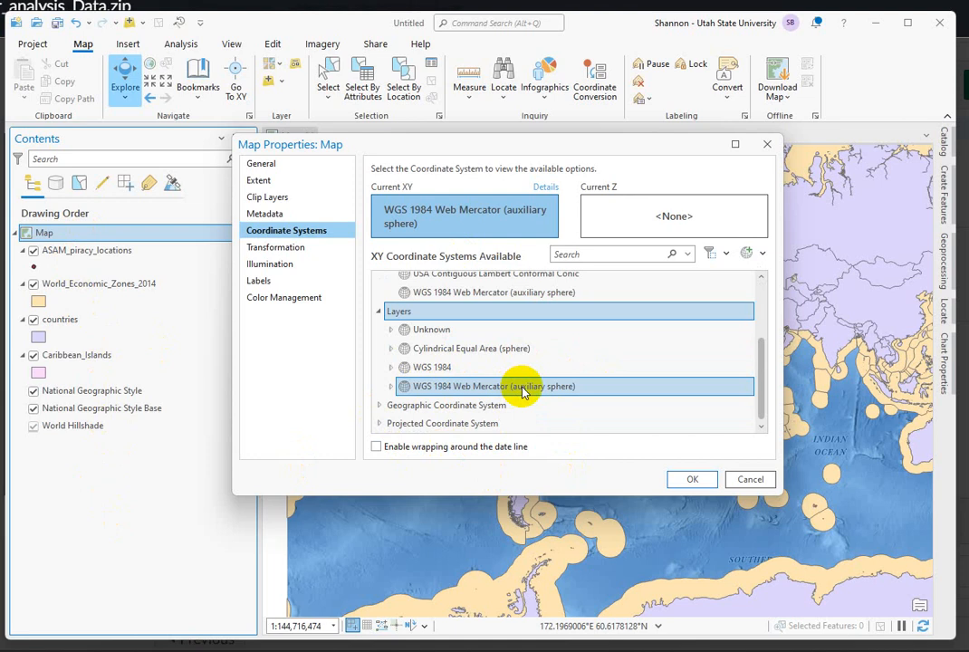
left_click(442, 366)
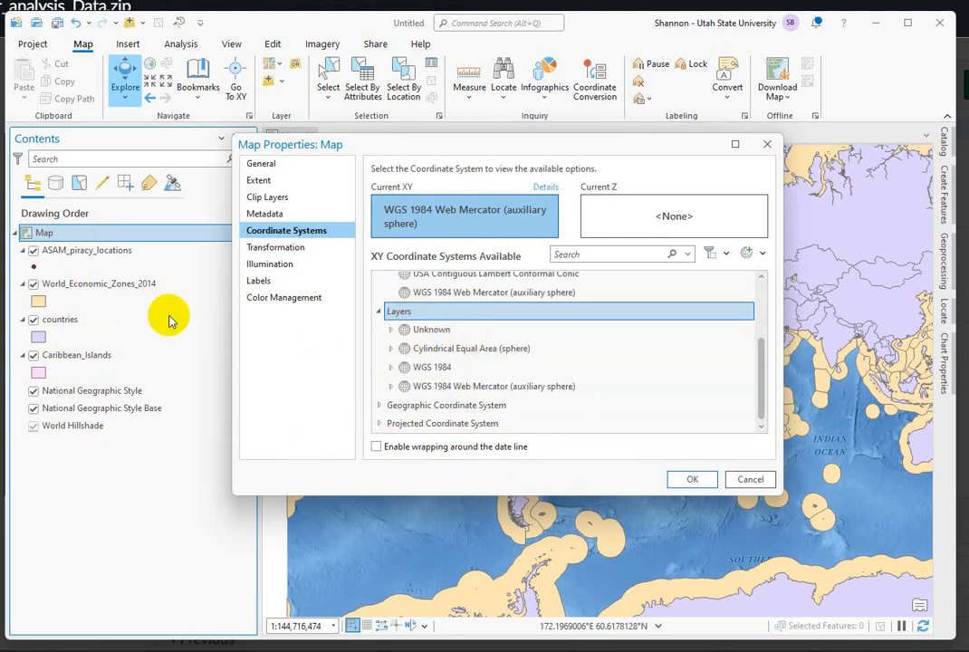
mouse_move(460, 292)
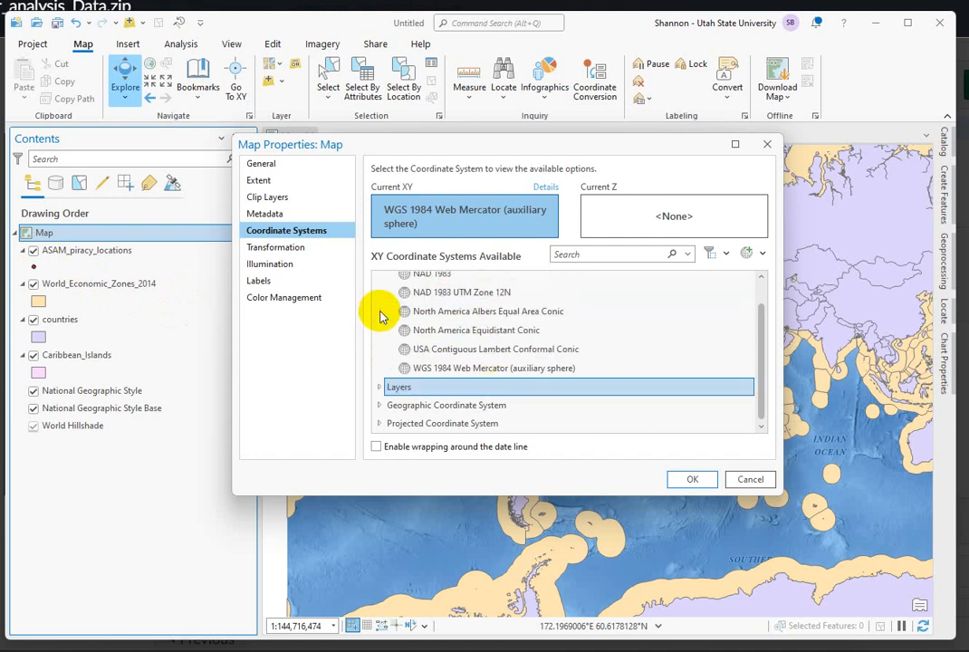
left_click(442, 424)
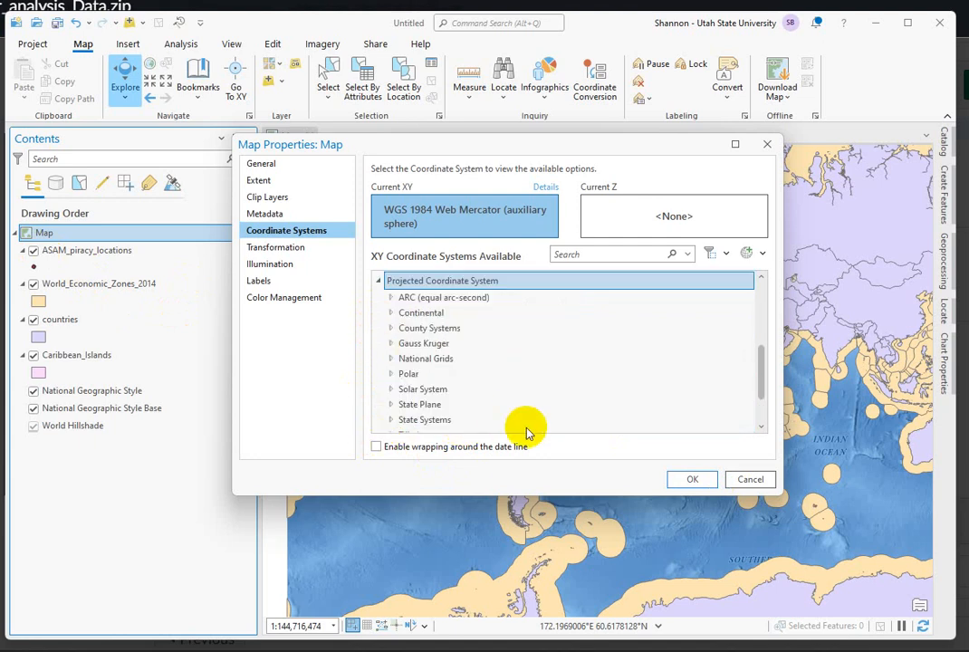
mouse_move(460, 373)
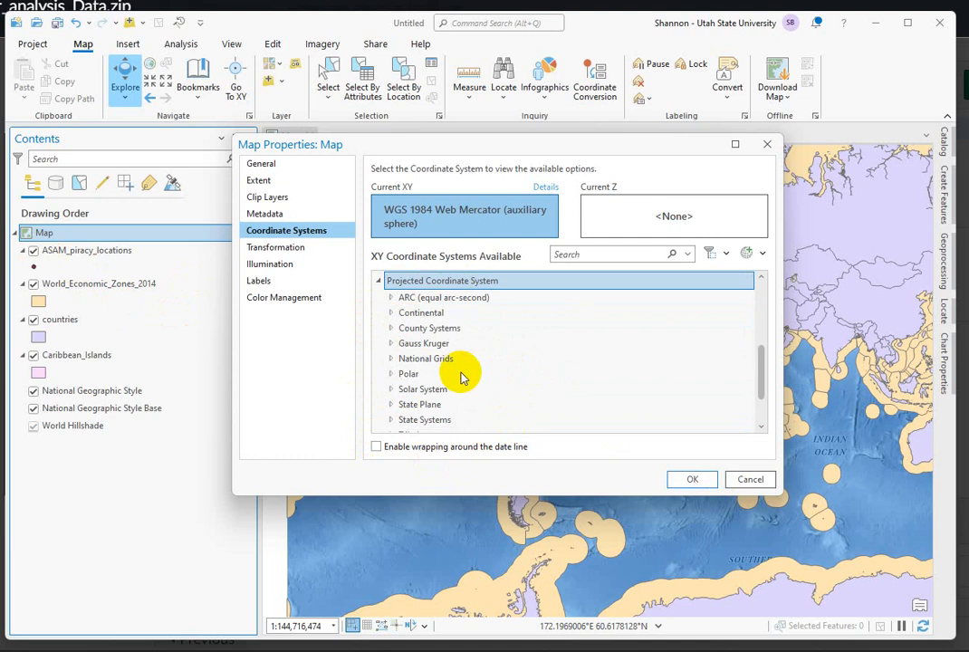
scroll("down", 3)
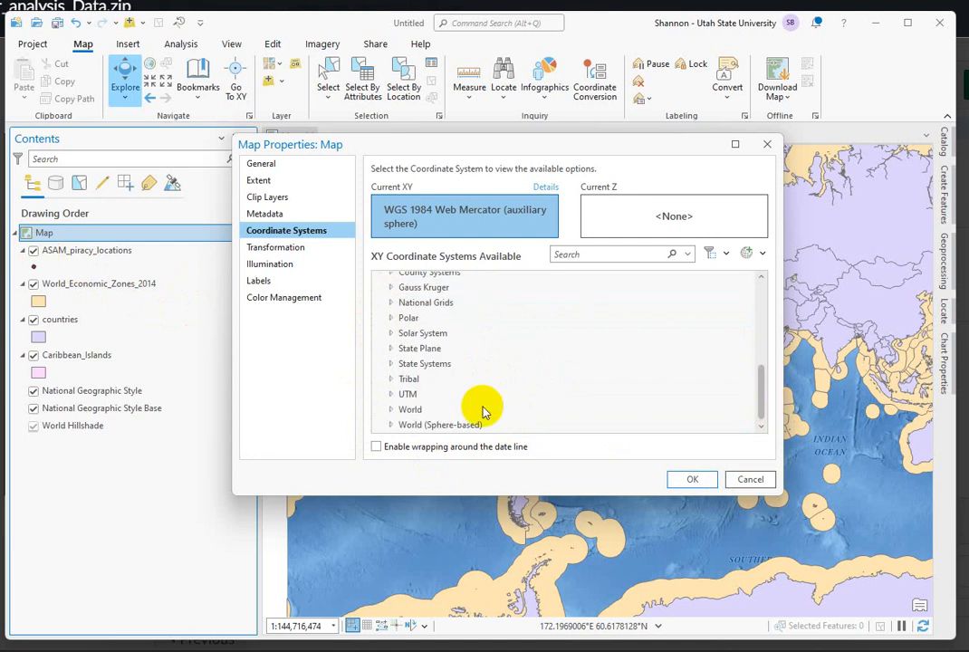
left_click(410, 409)
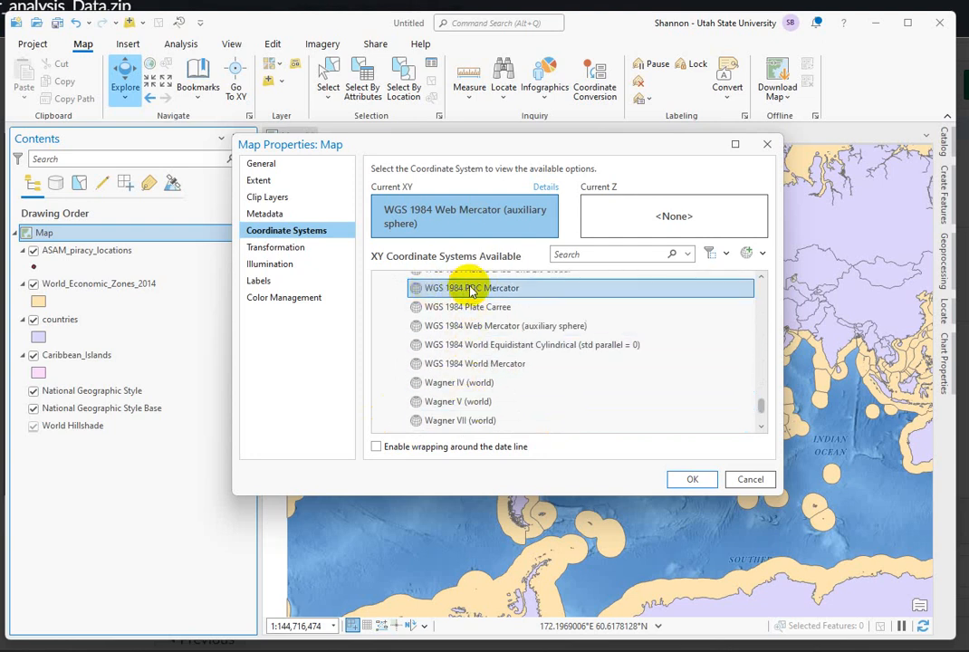
left_click(467, 306)
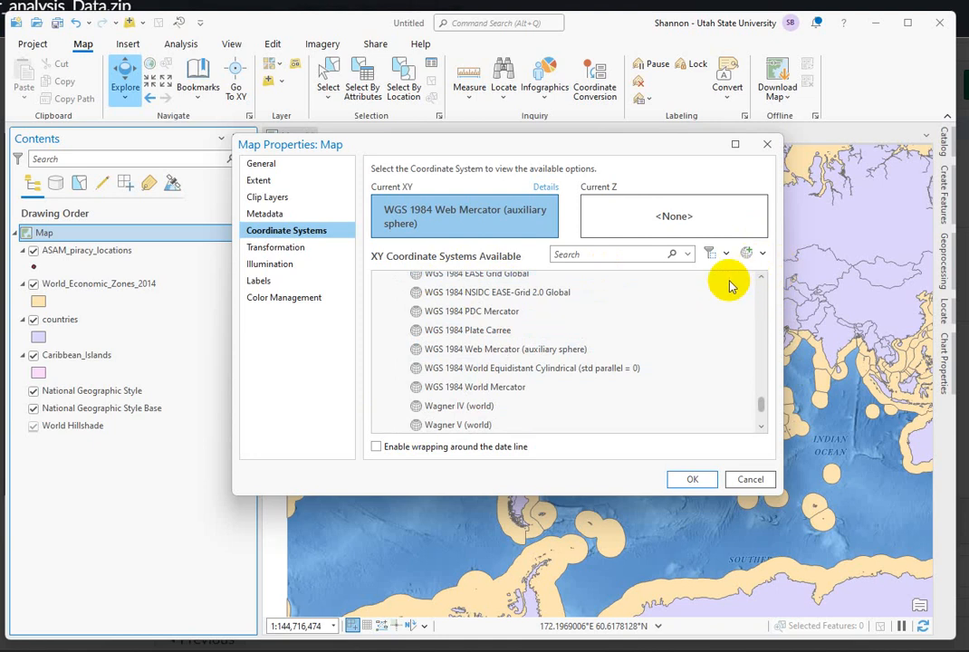
mouse_move(556, 215)
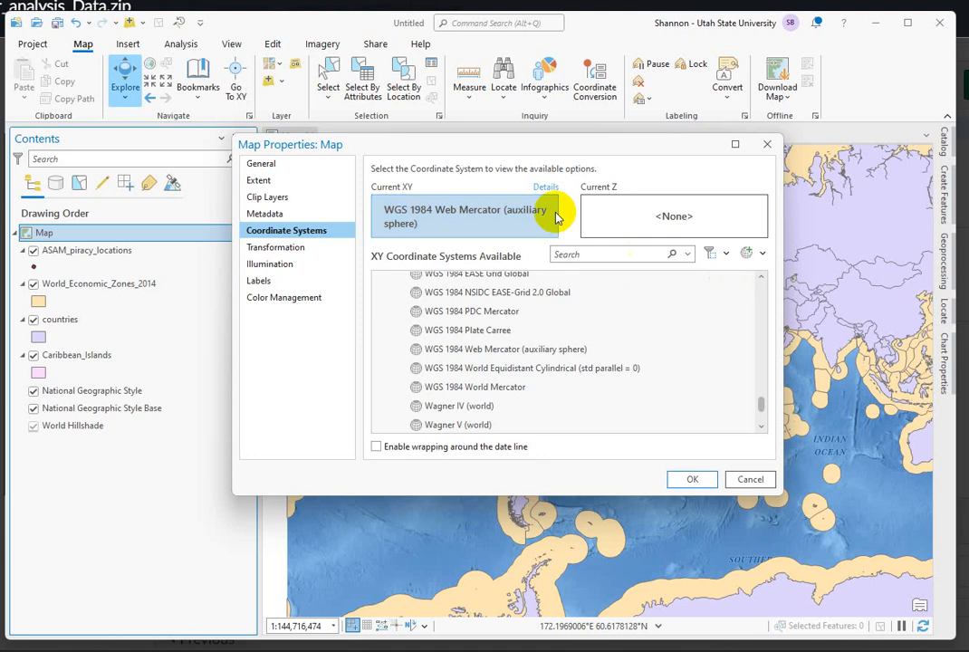
left_click(496, 292)
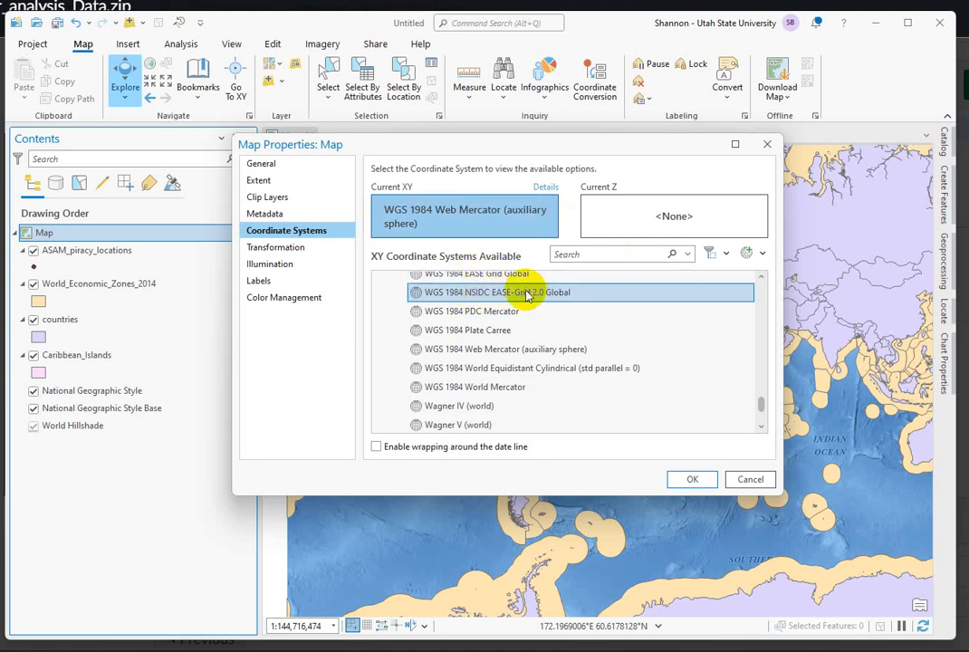
left_click(467, 330)
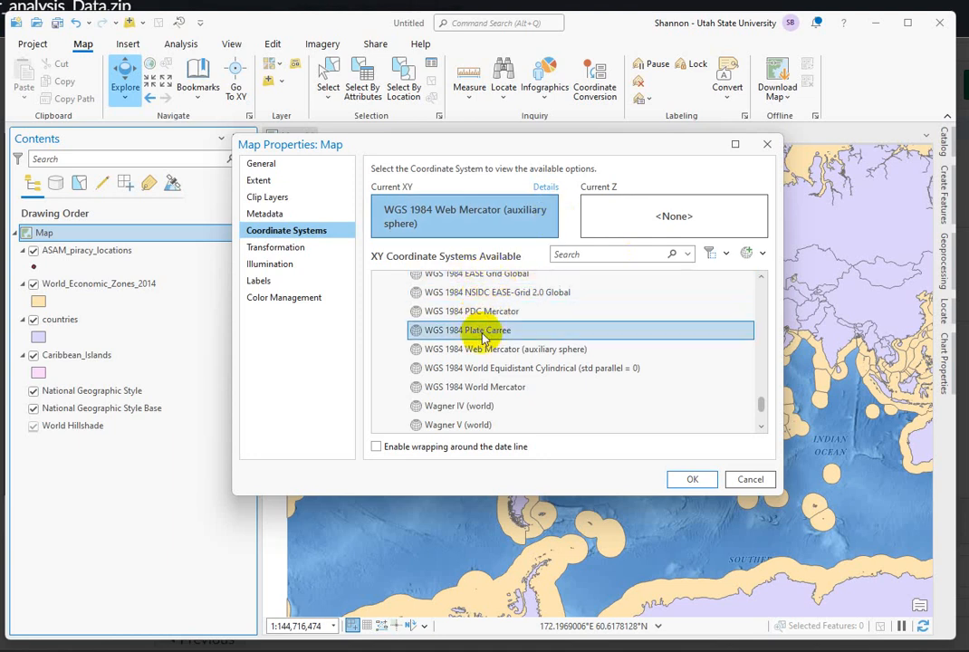
left_click(528, 370)
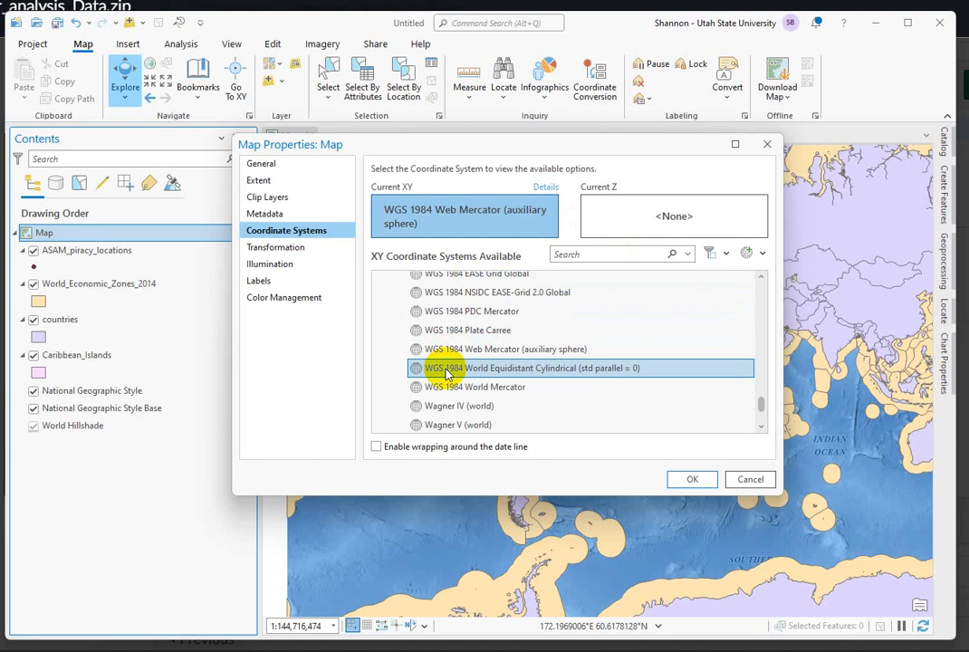
left_click(550, 348)
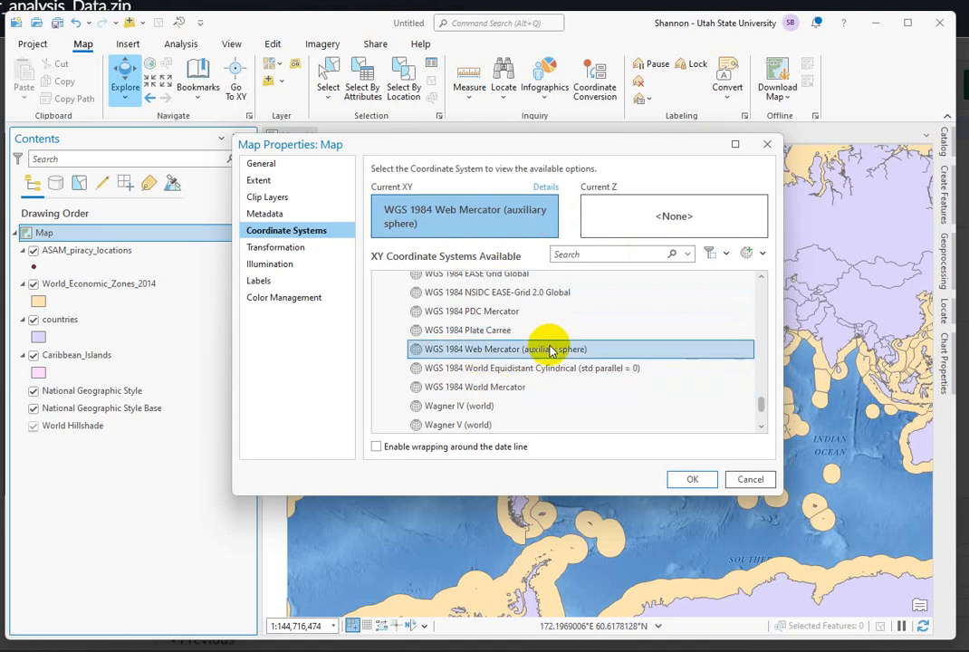
scroll("down", 3)
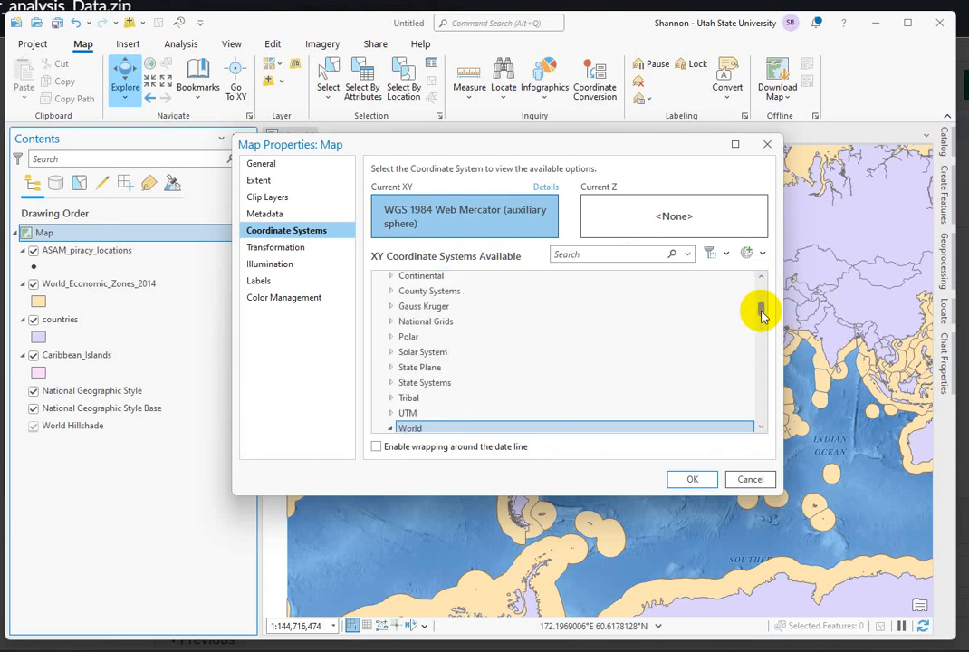
mouse_move(777, 330)
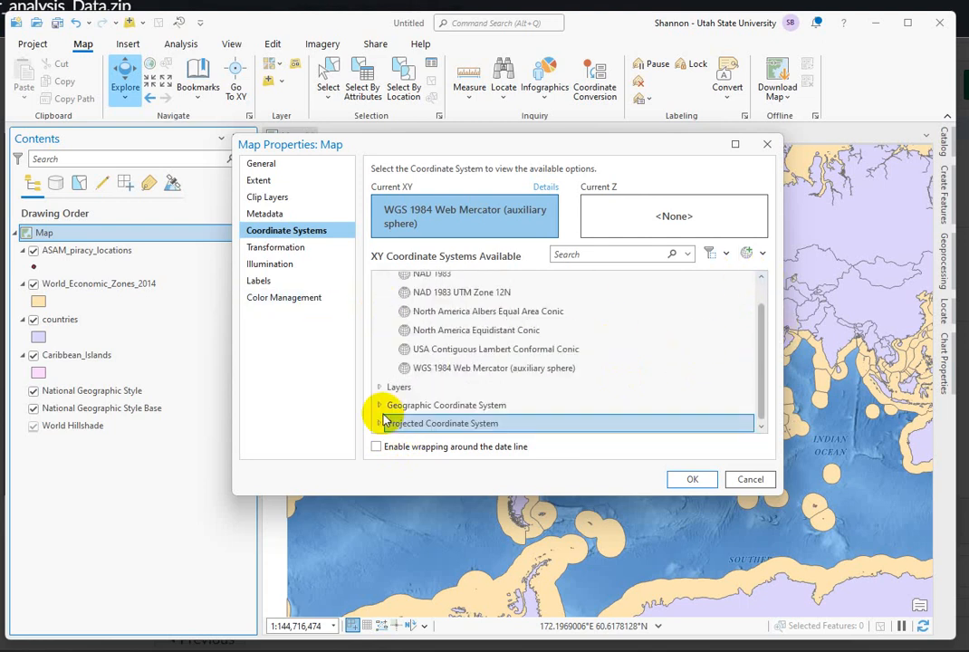
- Browse the Geographic Coordinate System regions, then close the Map Properties dialog
left_click(380, 406)
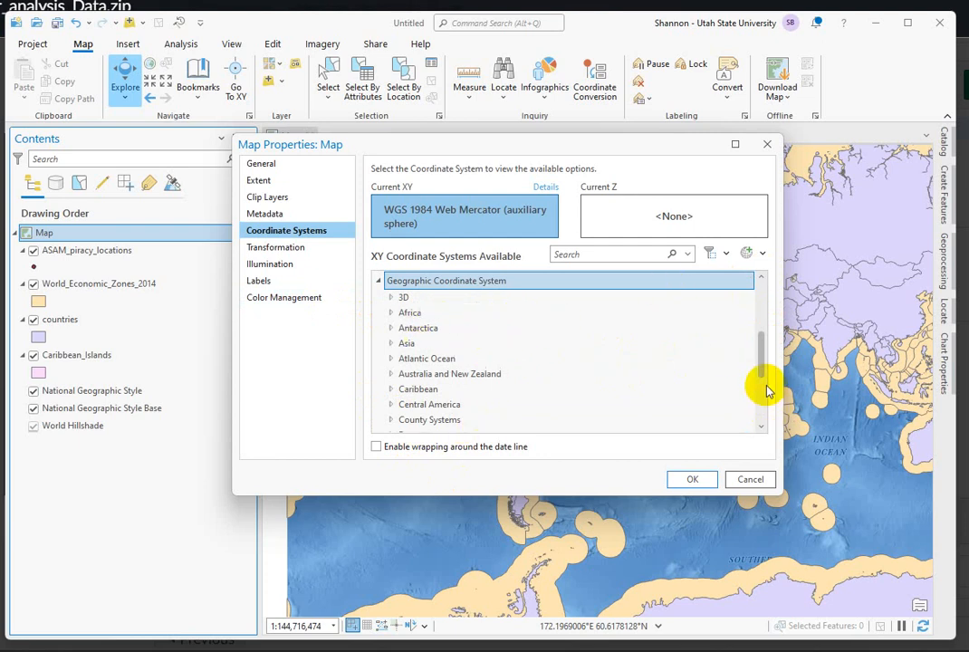
scroll("down", 3)
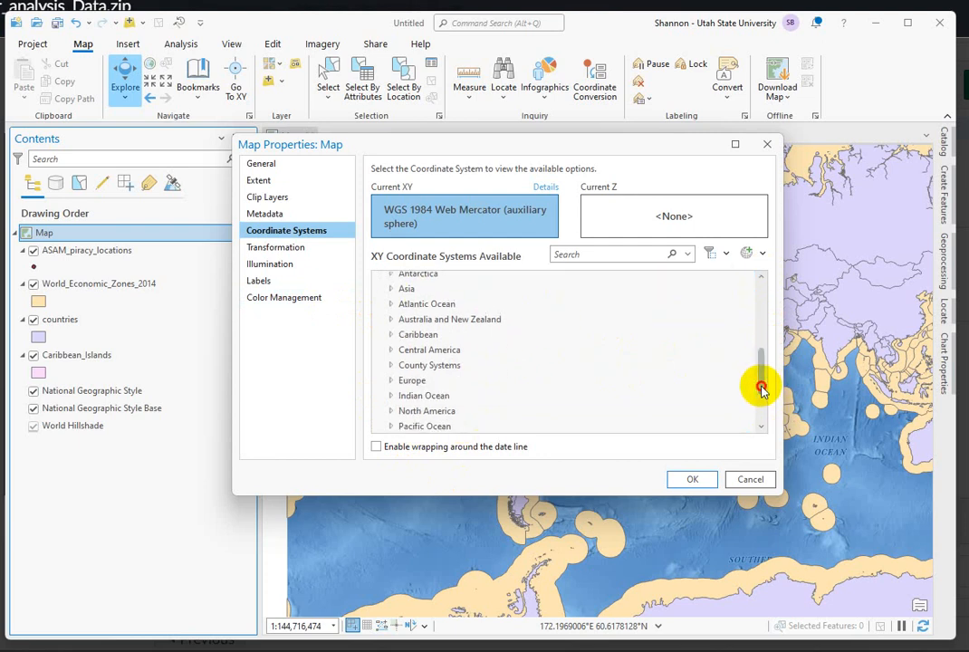
scroll("down", 3)
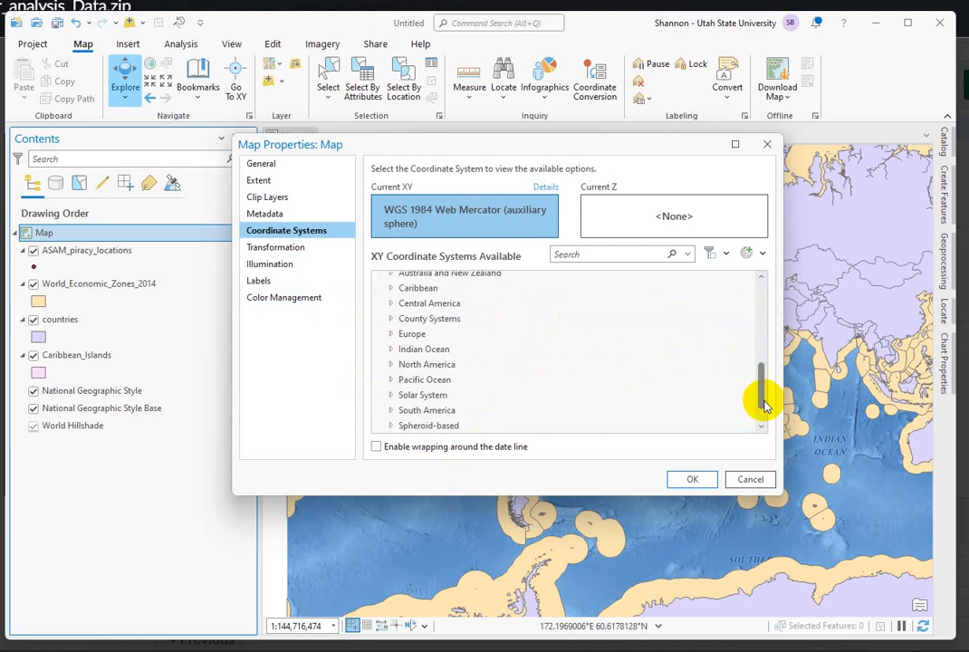
scroll("down", 3)
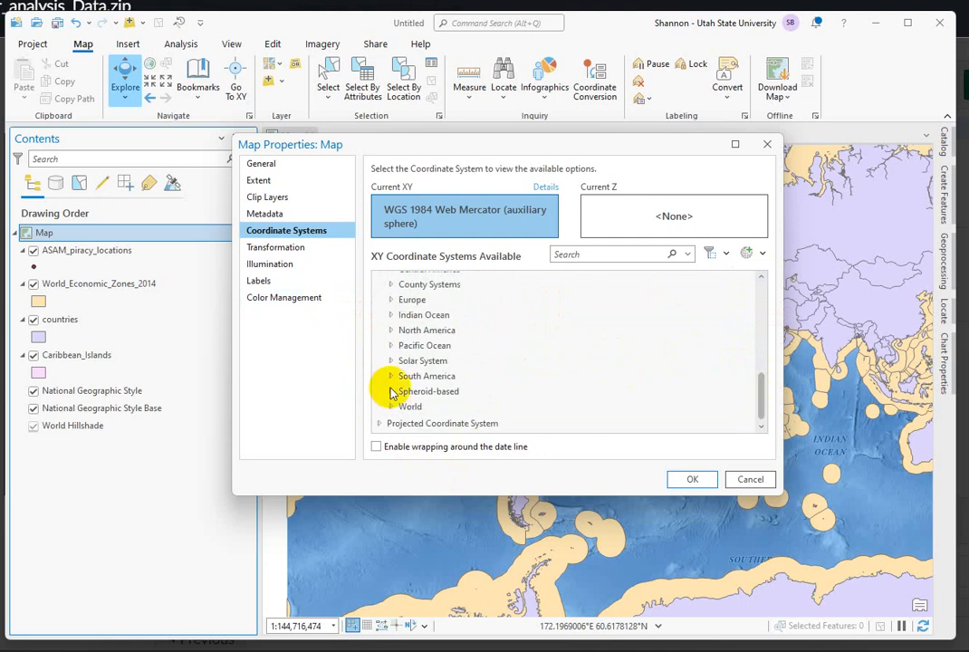
left_click(377, 406)
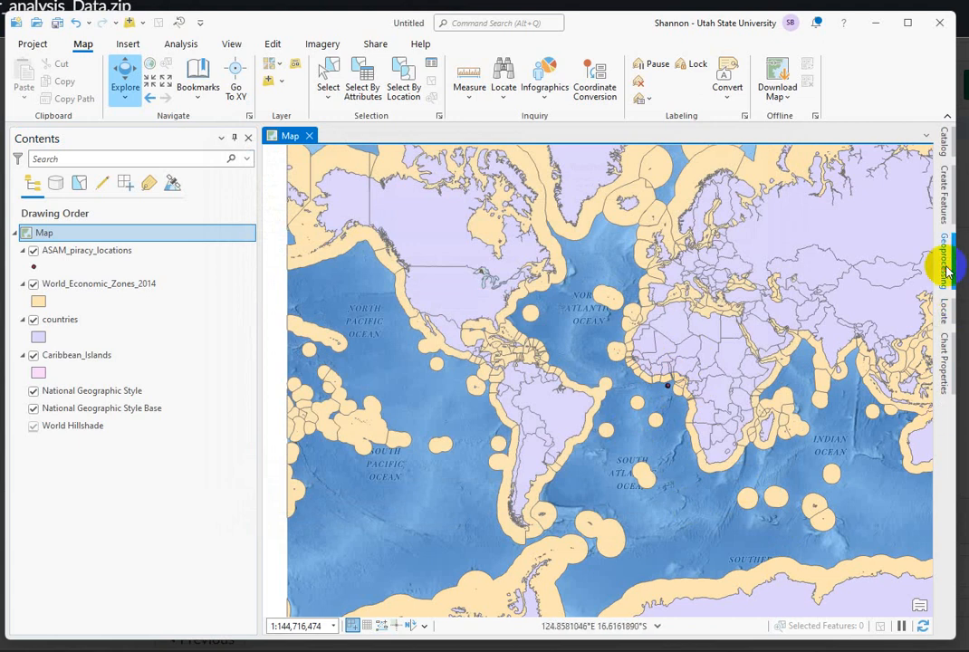
- Search the Geoprocessing pane for 'define p' to list the Define Projection tool
left_click(946, 262)
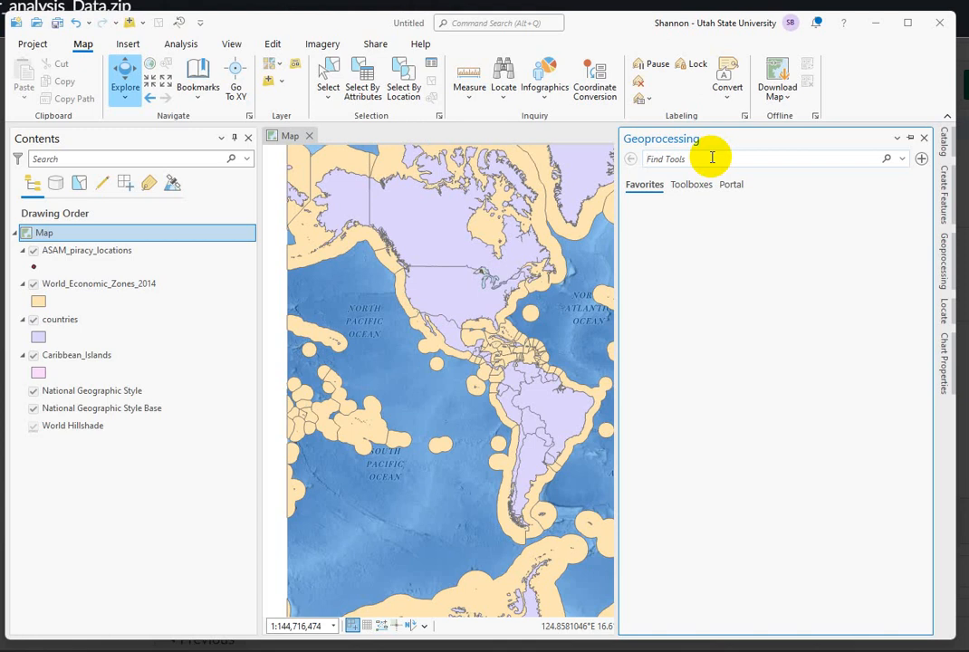
left_click(645, 185)
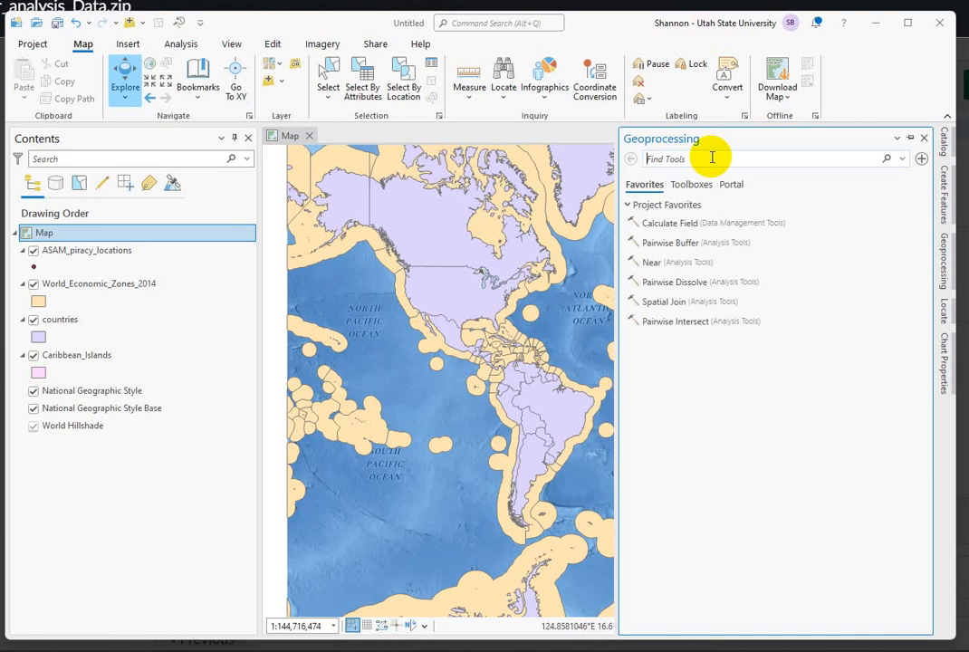
type("define projection")
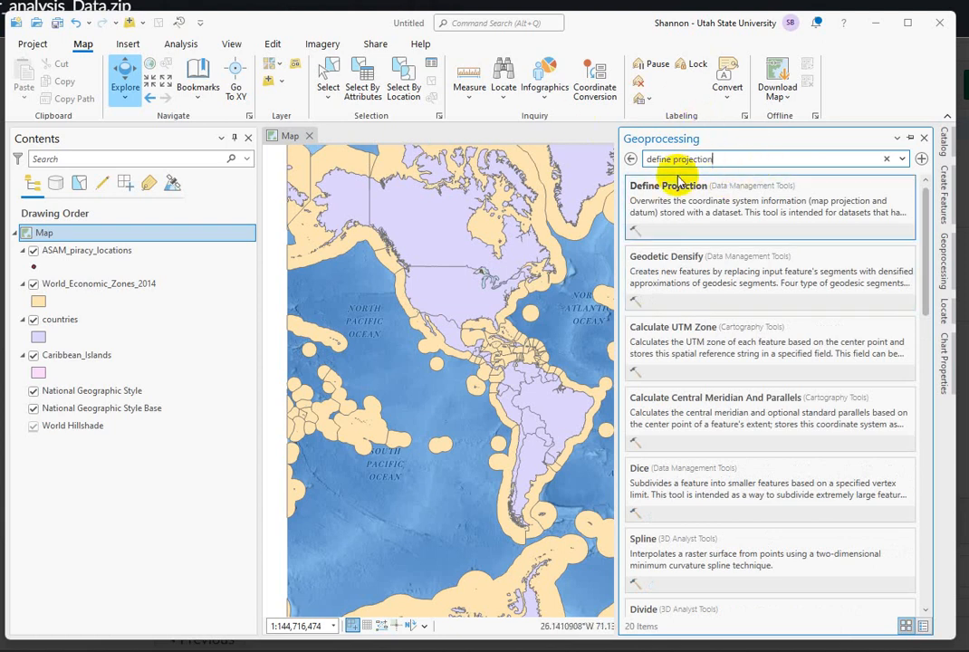
mouse_move(739, 174)
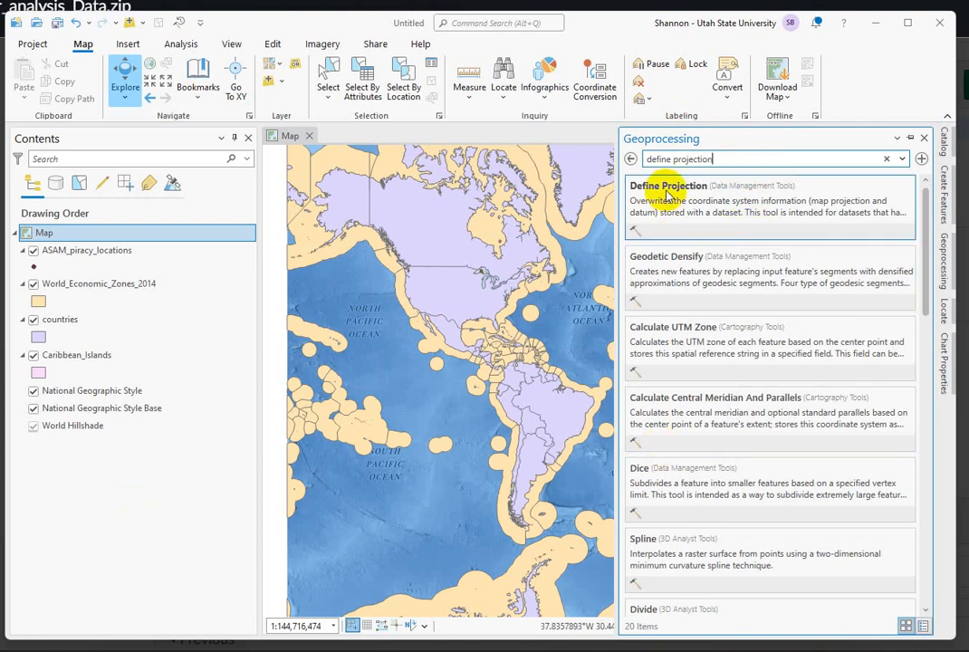
- Set ASAM_piracy_locations as the input dataset of the Define Projection tool
left_click(669, 185)
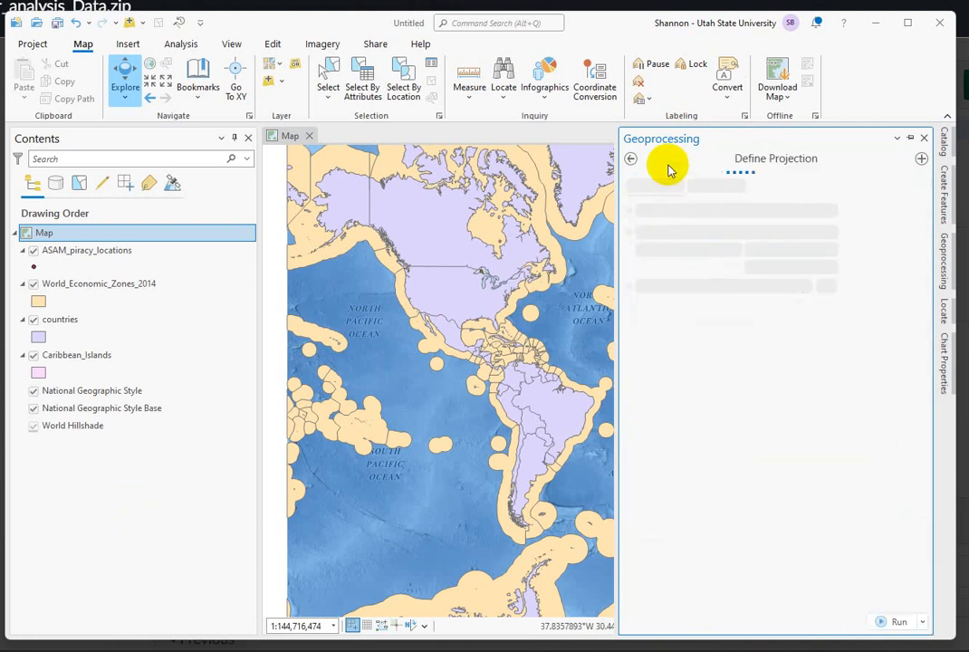
mouse_move(810, 369)
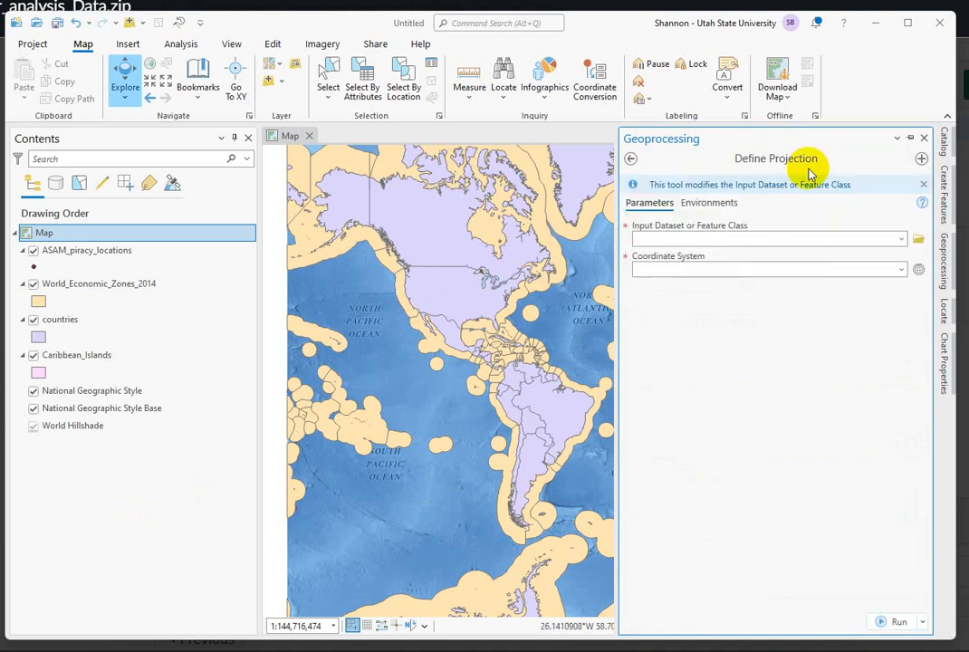
left_click(902, 239)
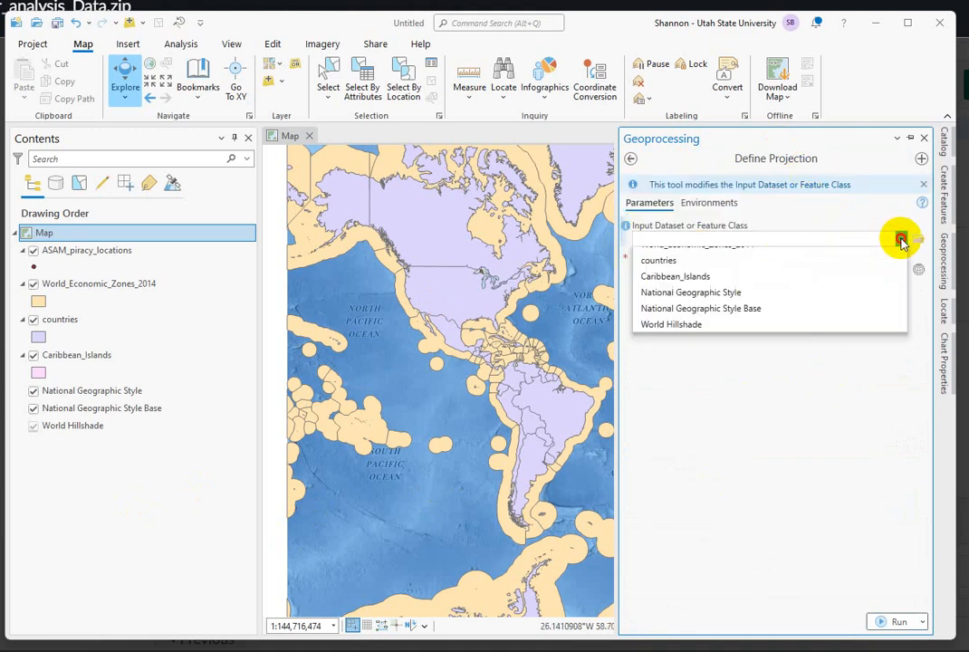
left_click(678, 244)
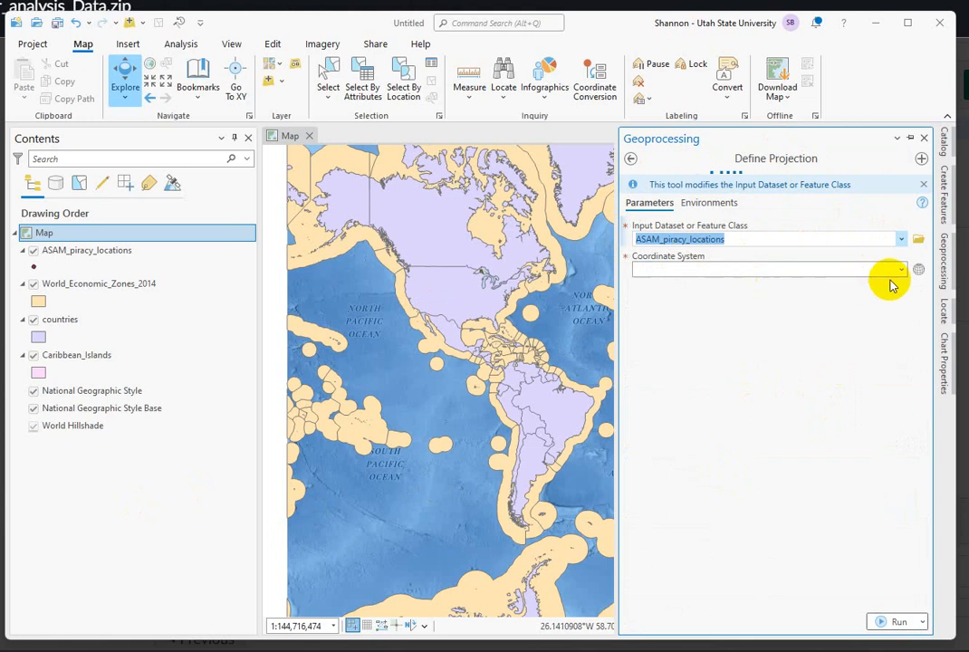
left_click(917, 270)
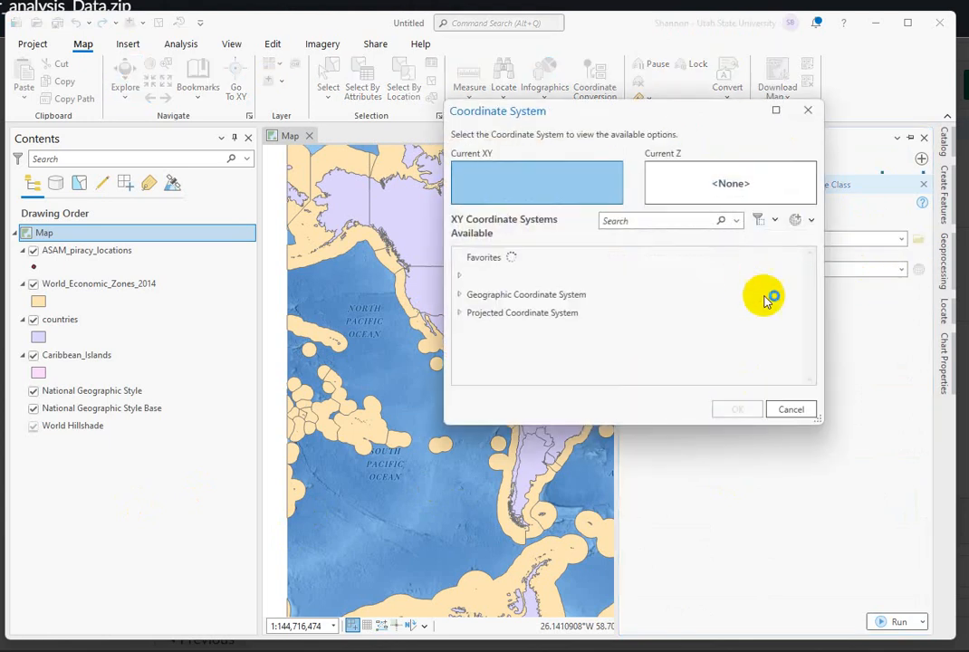
mouse_move(547, 344)
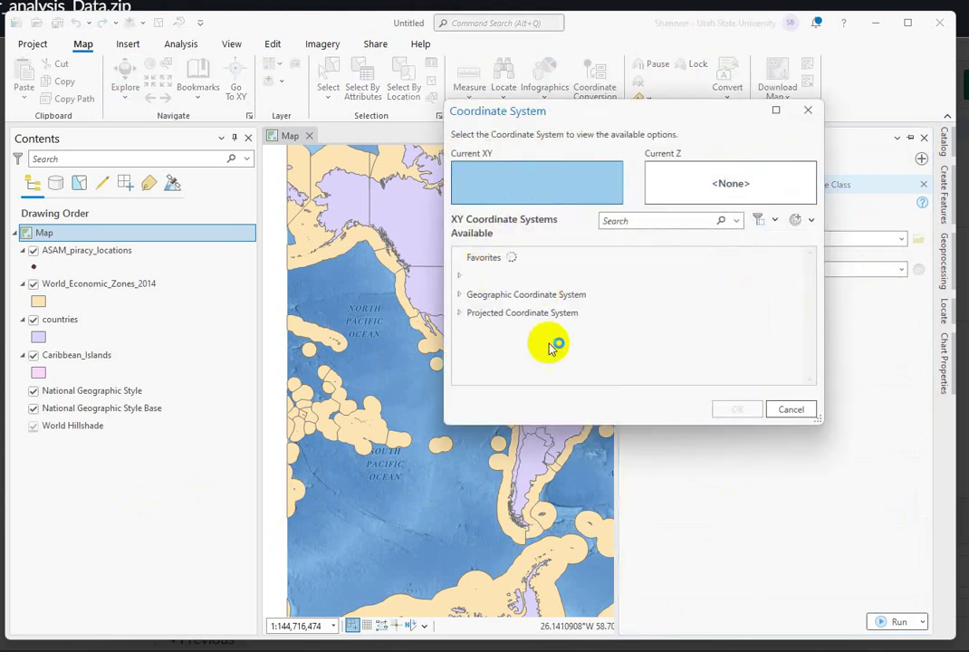
- Choose WGS 1984 under Geographic Coordinate Systems as the tool's coordinate system
left_click(521, 311)
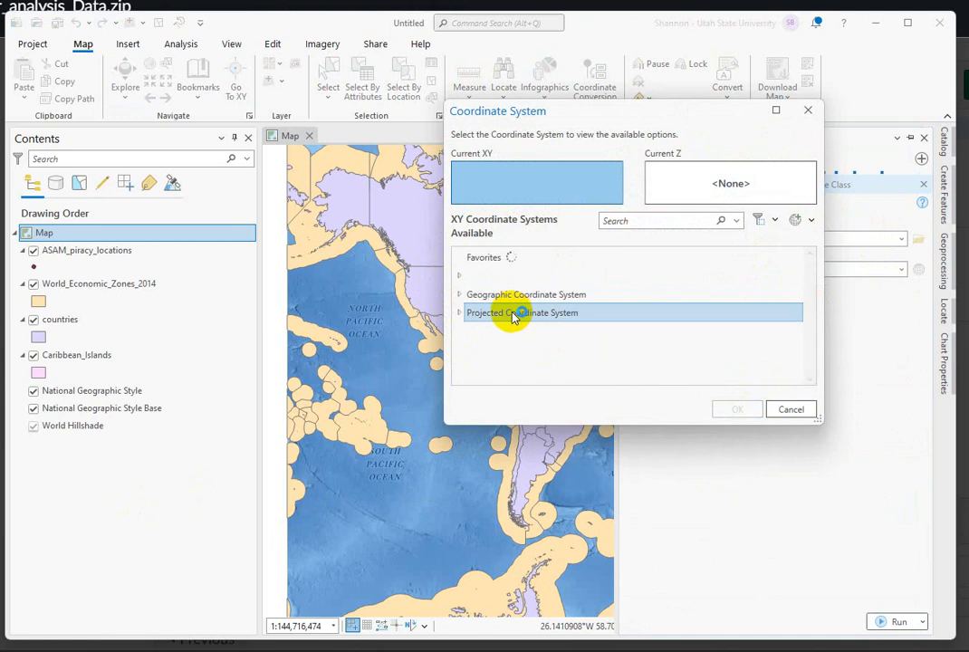
left_click(460, 294)
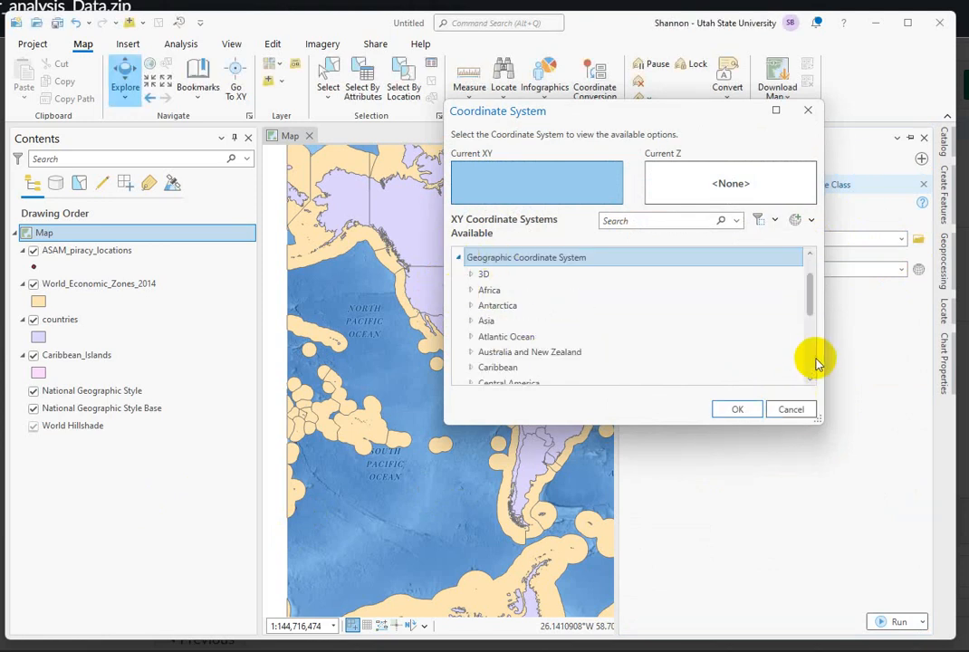
scroll("down", 3)
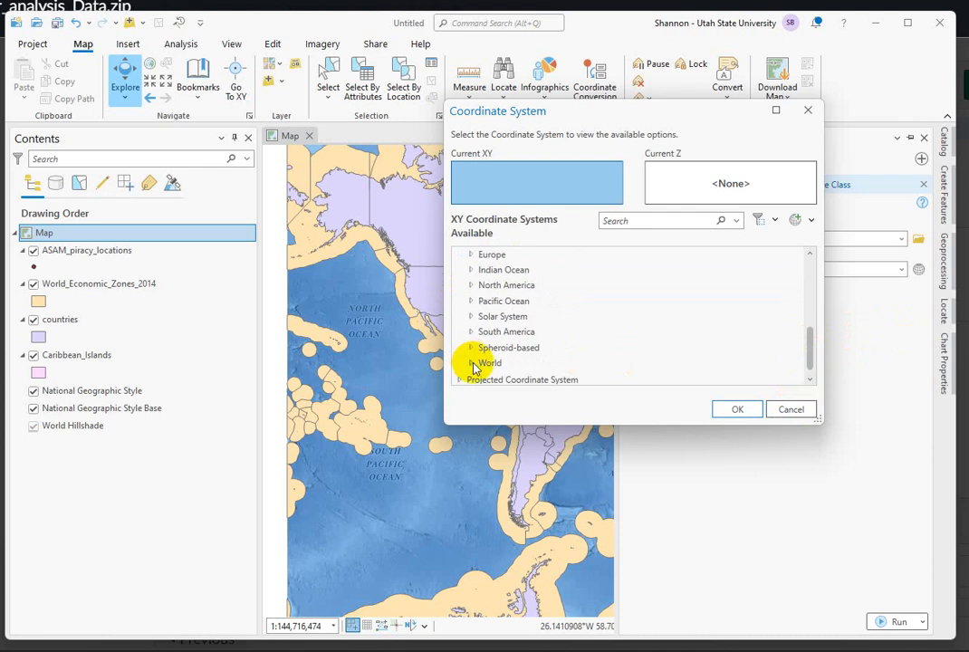
scroll("down", 3)
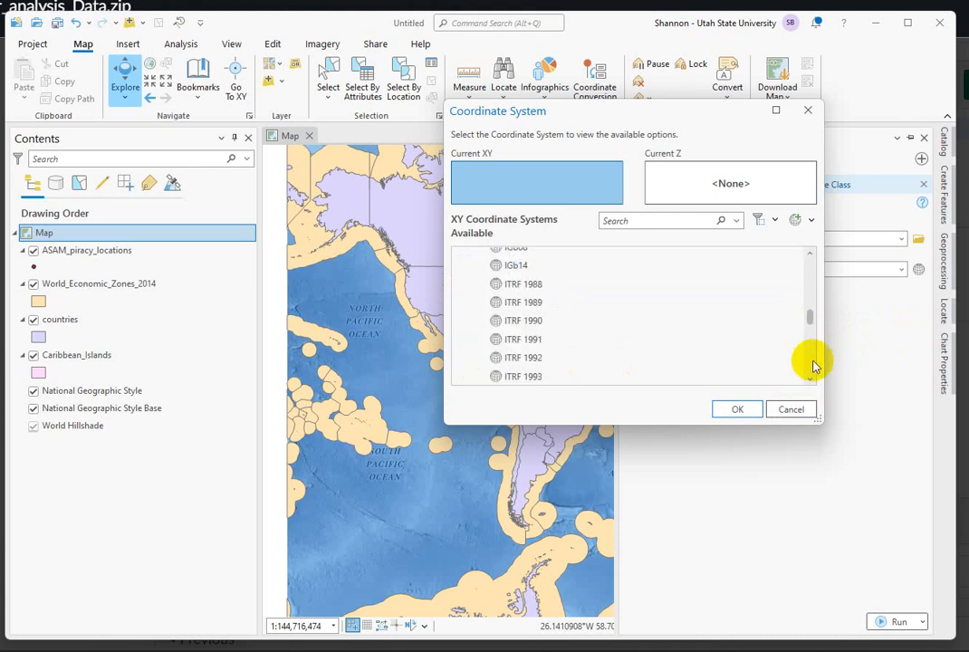
scroll("down", 3)
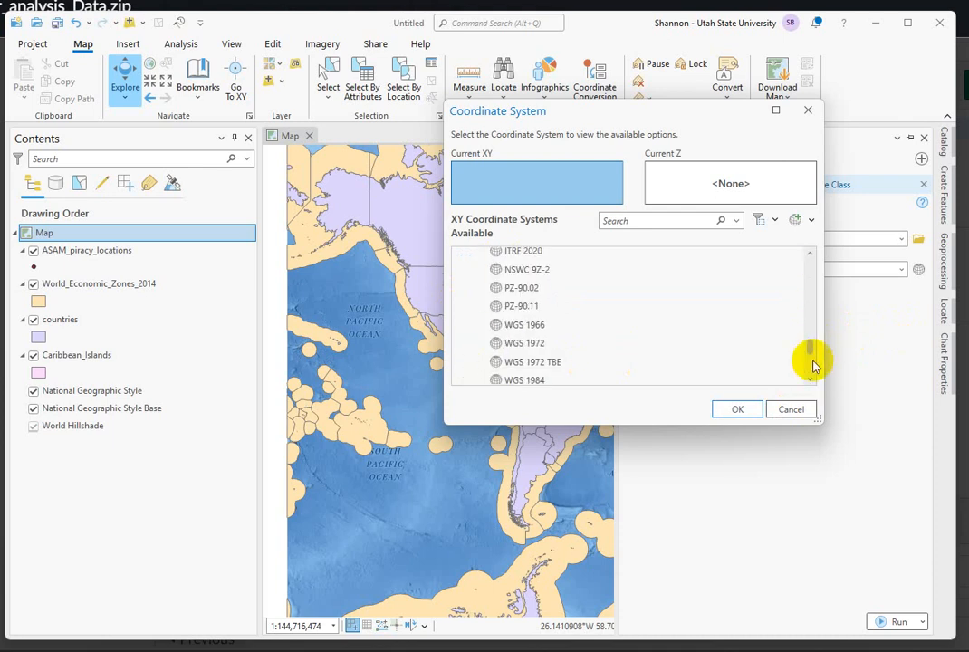
scroll("down", 3)
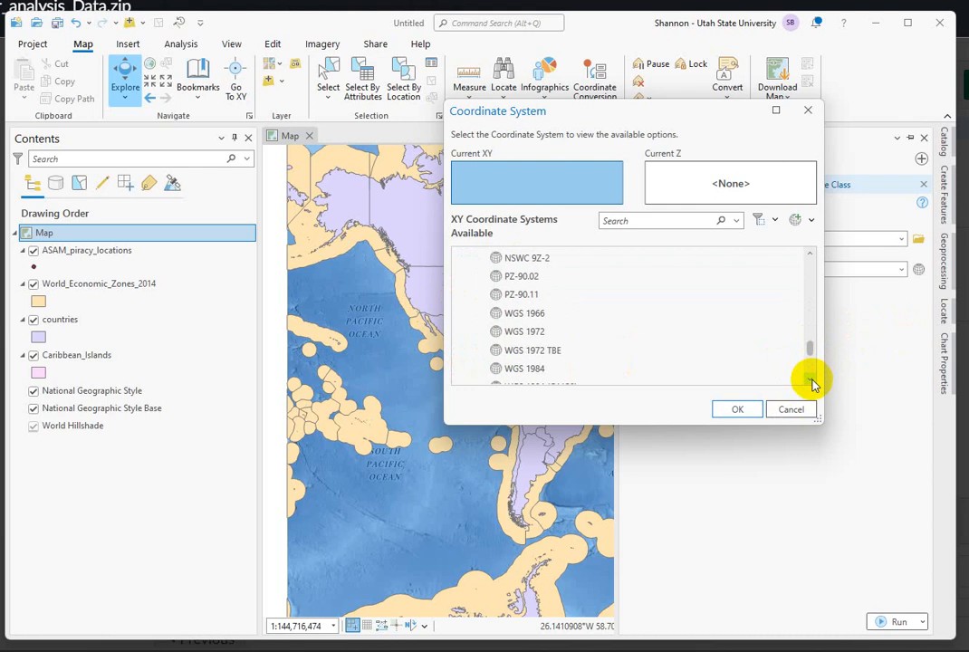
left_click(523, 357)
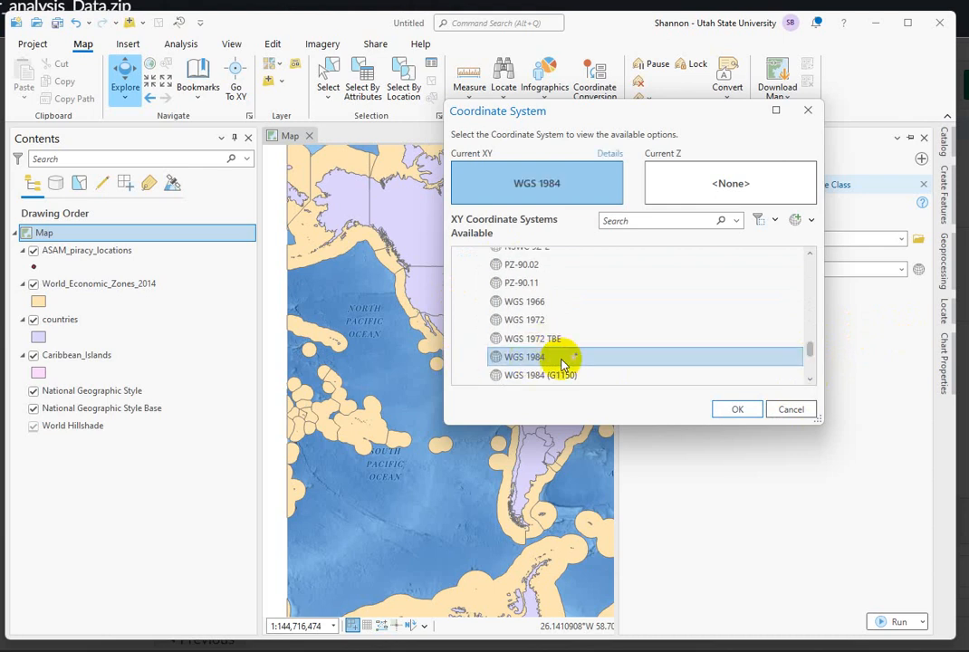
left_click(735, 410)
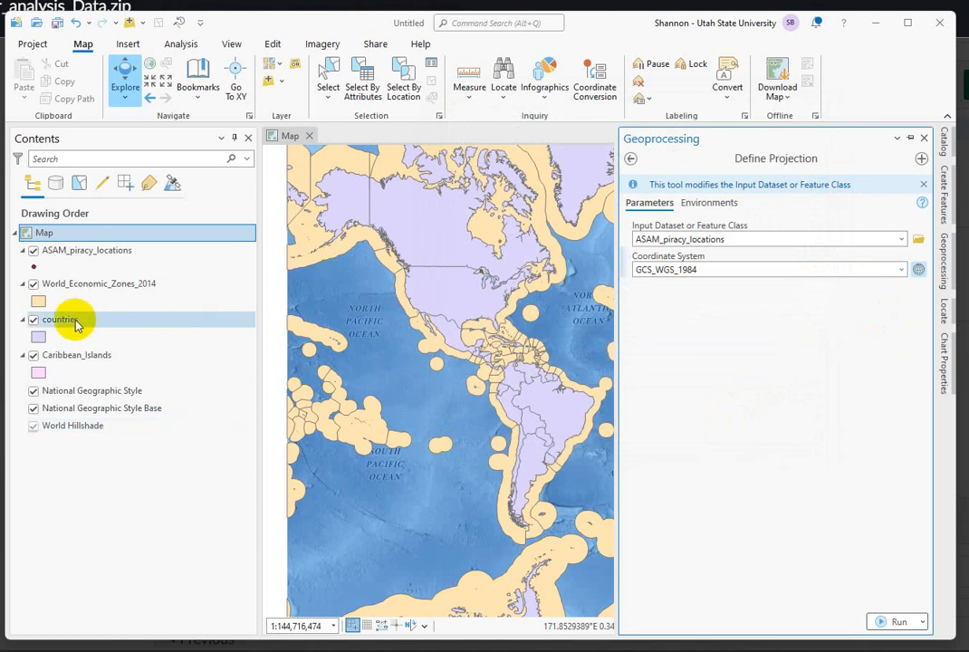
- Check the piracy layer's Spatial Reference under Source, then zoom to the layer
right_click(65, 250)
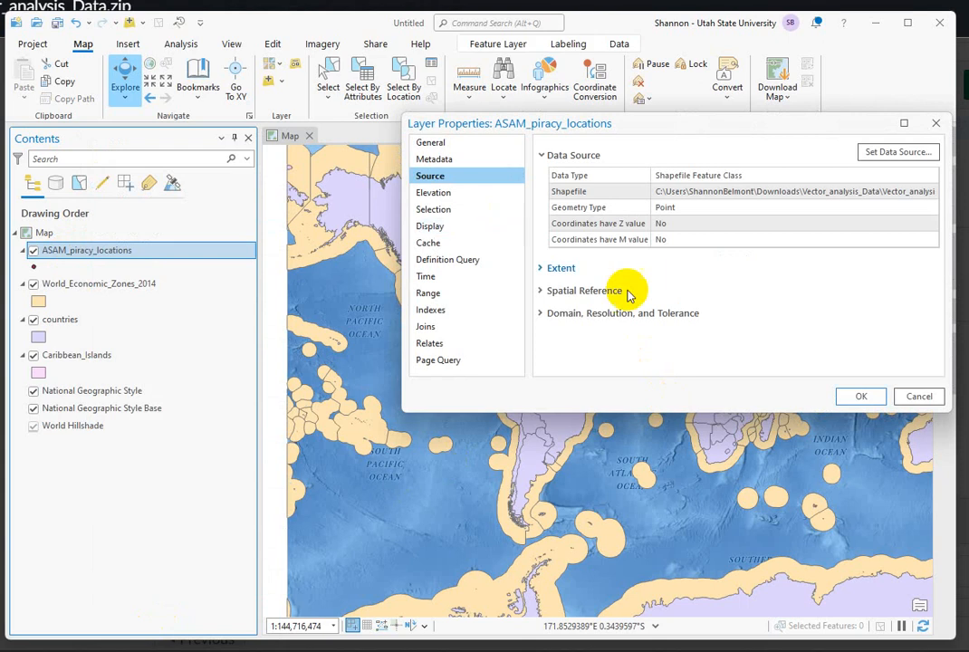
mouse_move(571, 306)
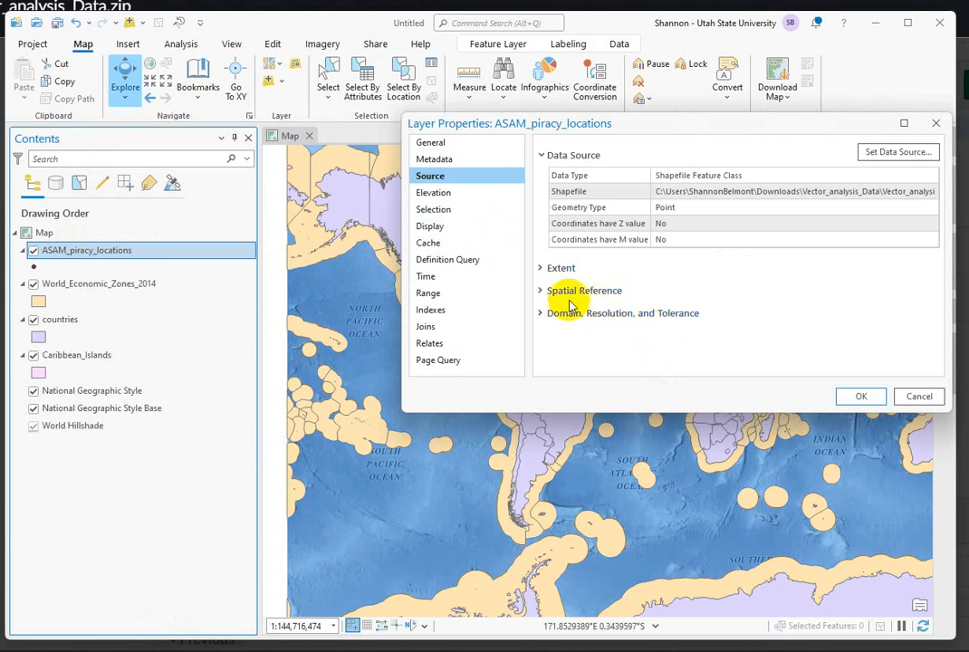
left_click(544, 268)
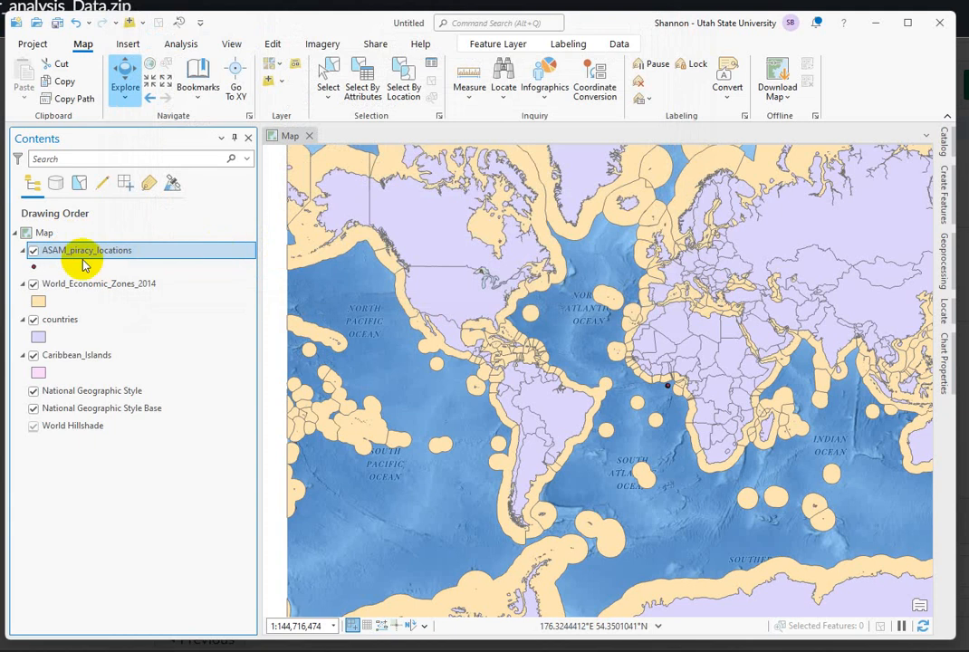
right_click(87, 250)
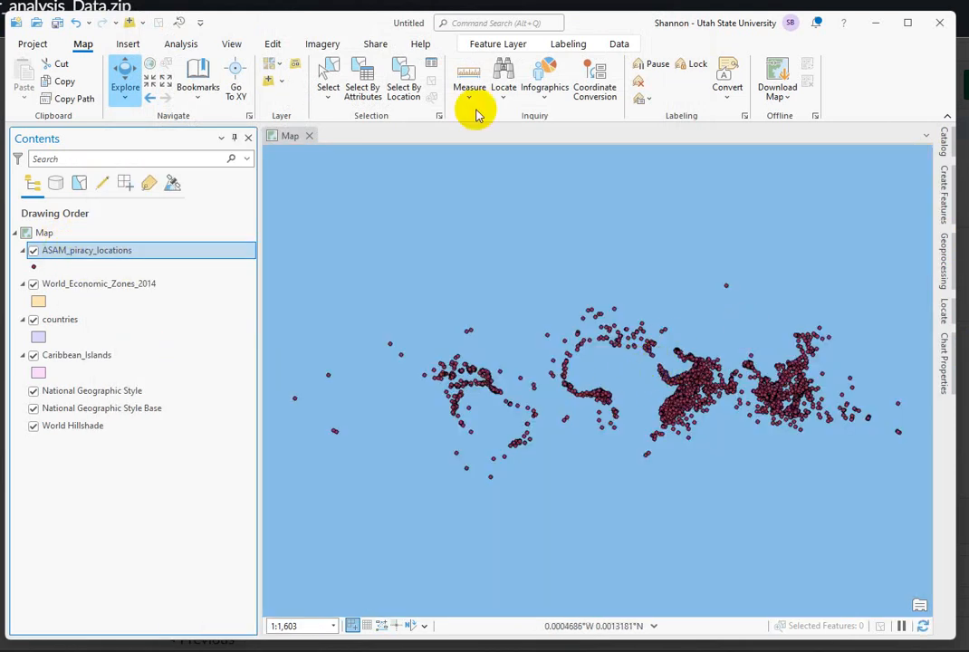
left_click(468, 72)
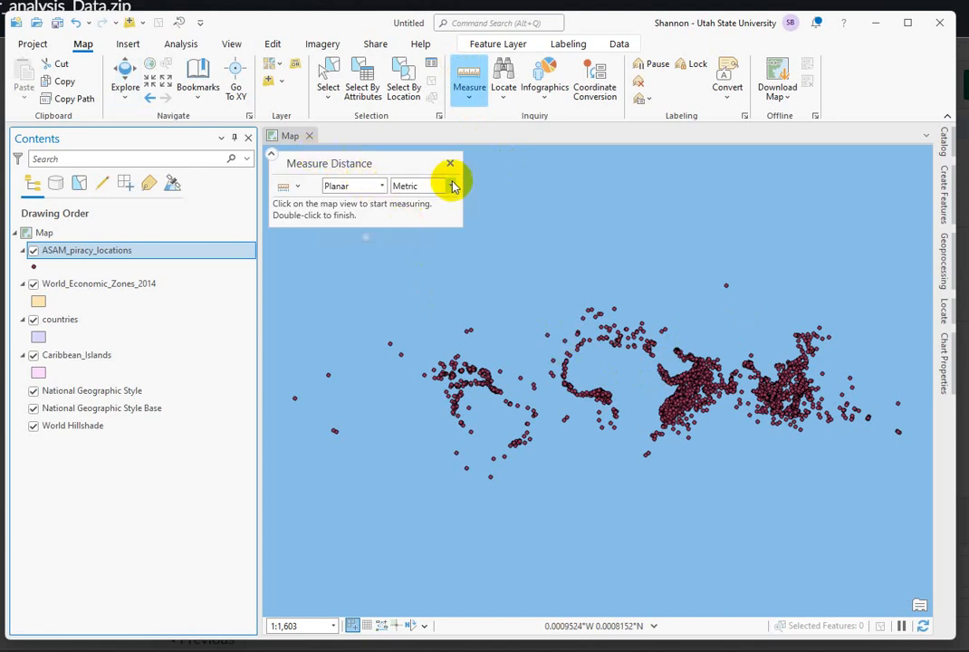
left_click(449, 185)
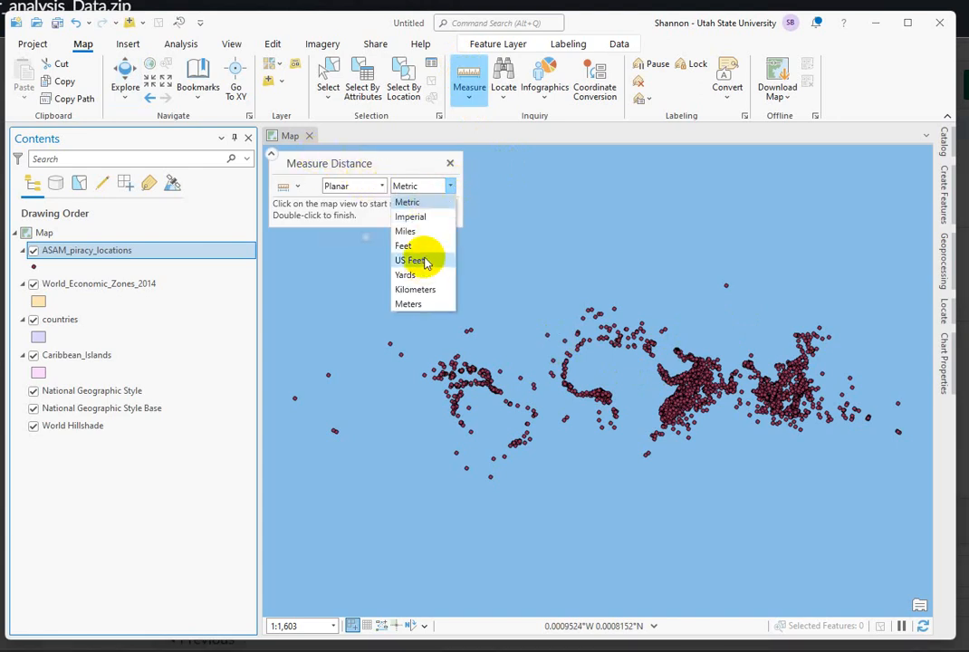
left_click(416, 304)
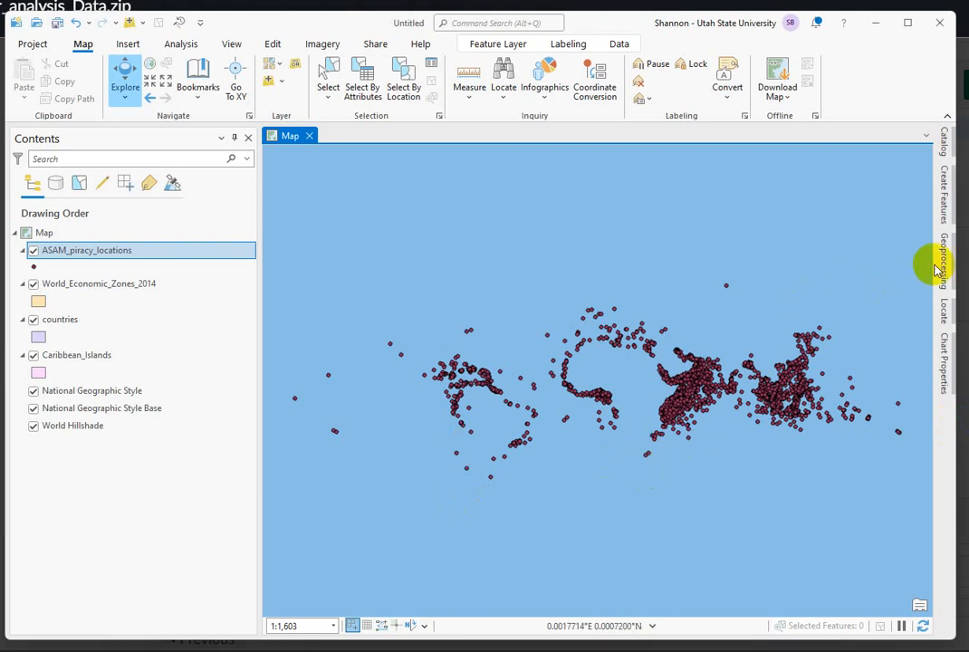
- Run Define Projection to assign WGS 1984 to ASAM_piracy_locations
left_click(942, 262)
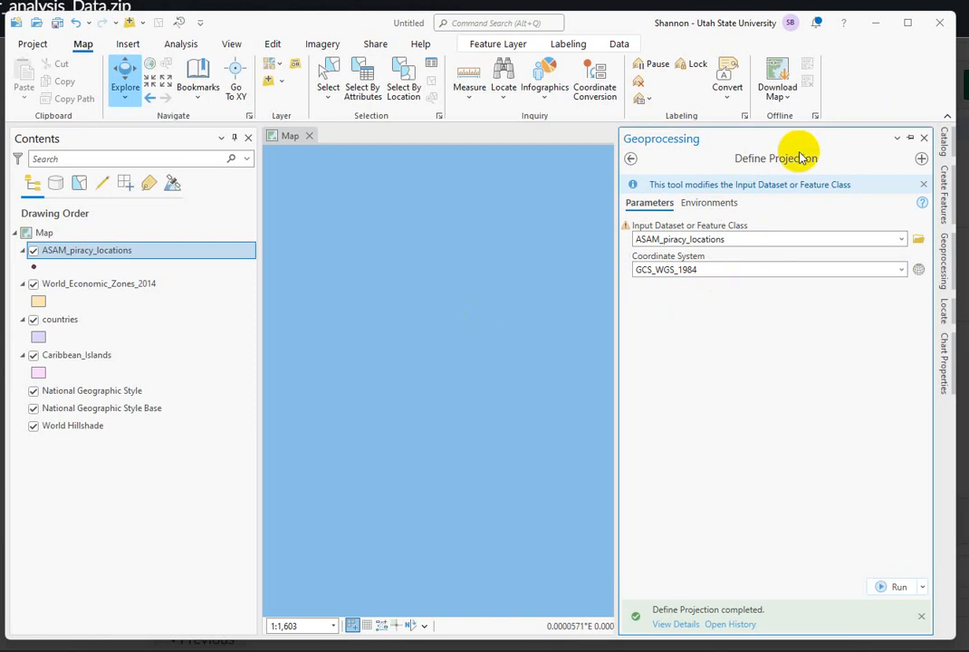
mouse_move(802, 156)
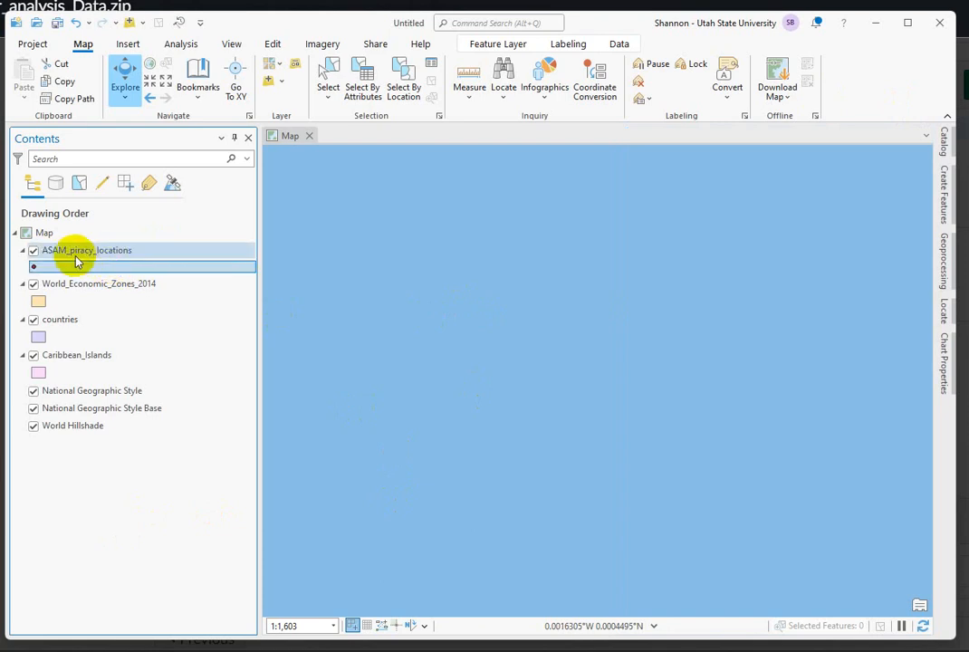
- Zoom to the piracy points and hide the economic zones, countries and Caribbean_Islands layers
right_click(87, 250)
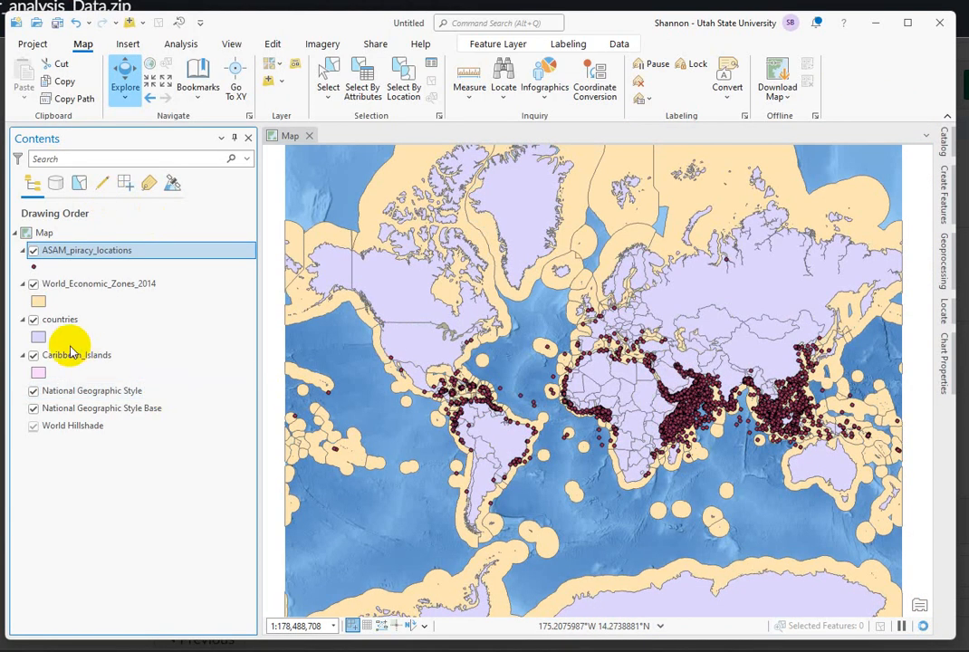
left_click(32, 319)
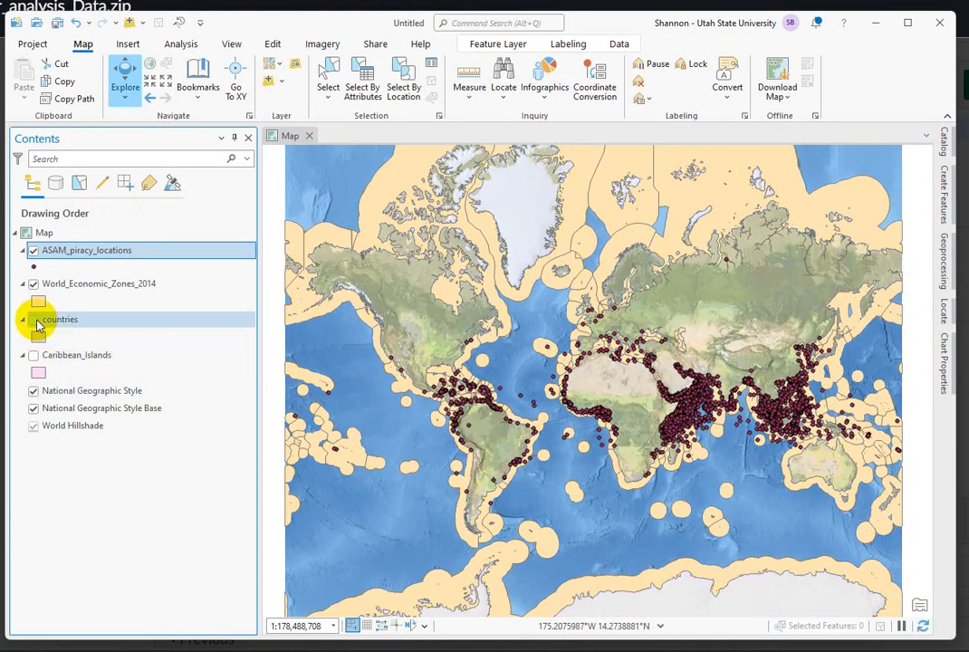
left_click(33, 319)
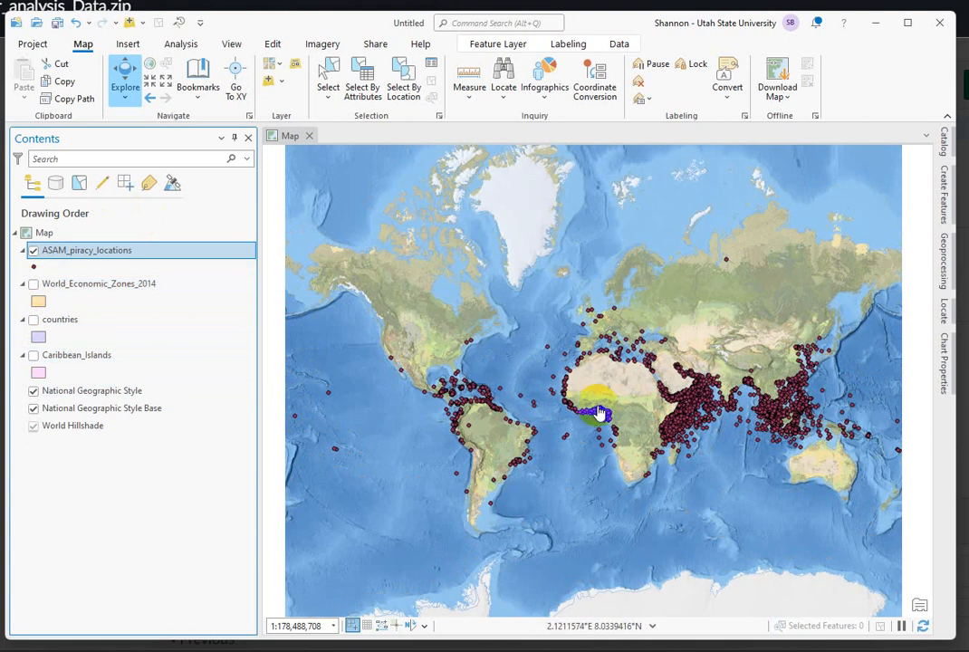
mouse_move(857, 572)
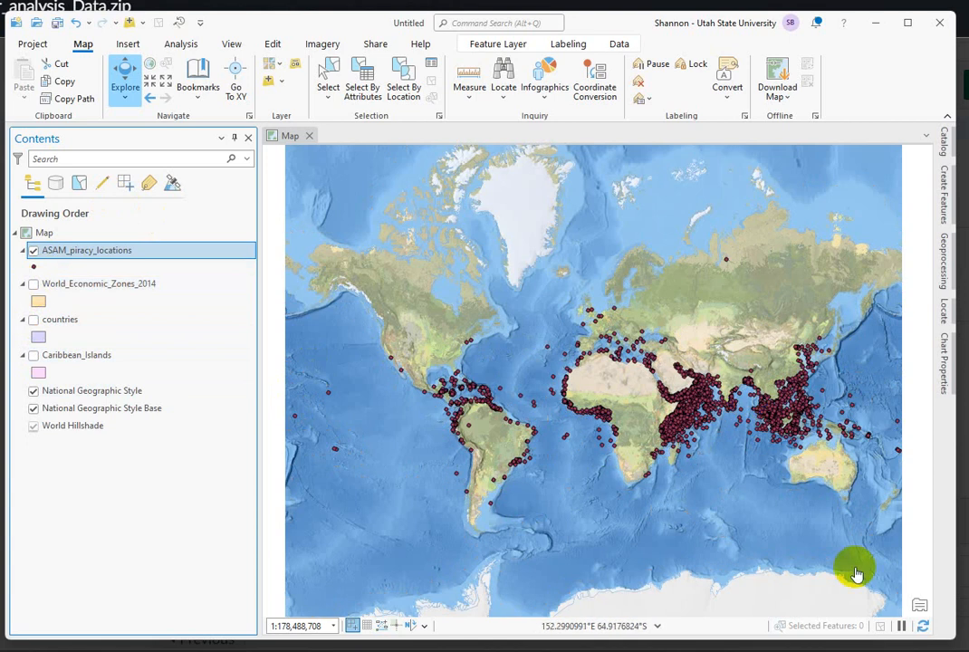
mouse_move(698, 453)
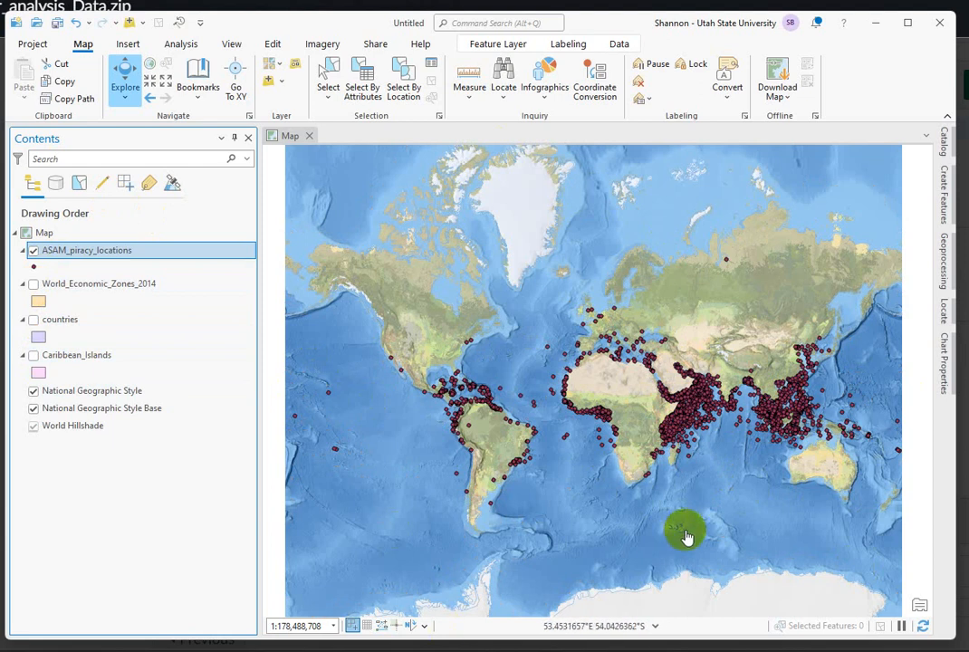
mouse_move(518, 462)
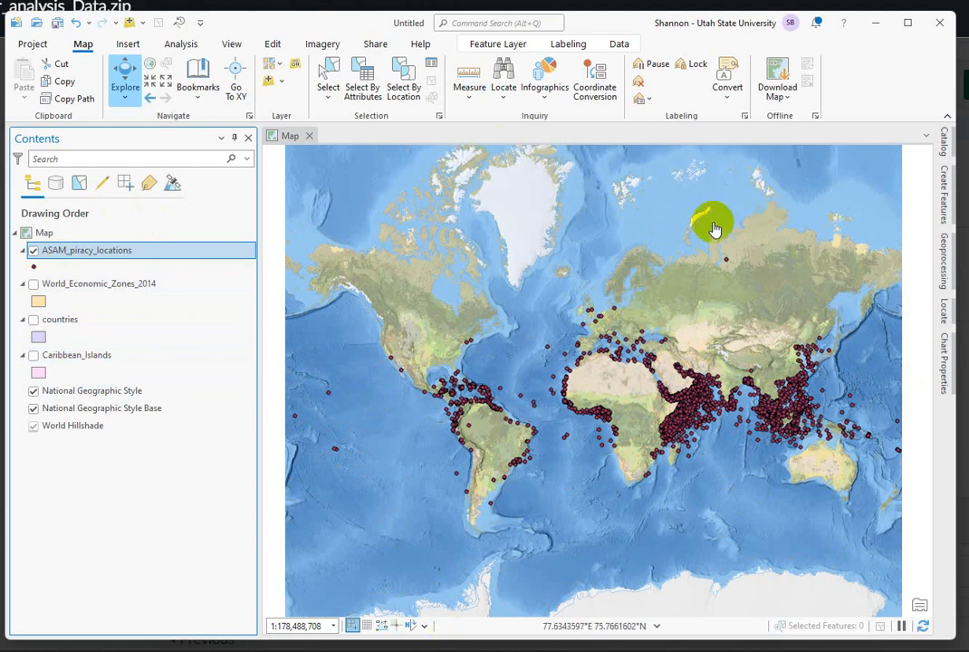
mouse_move(551, 194)
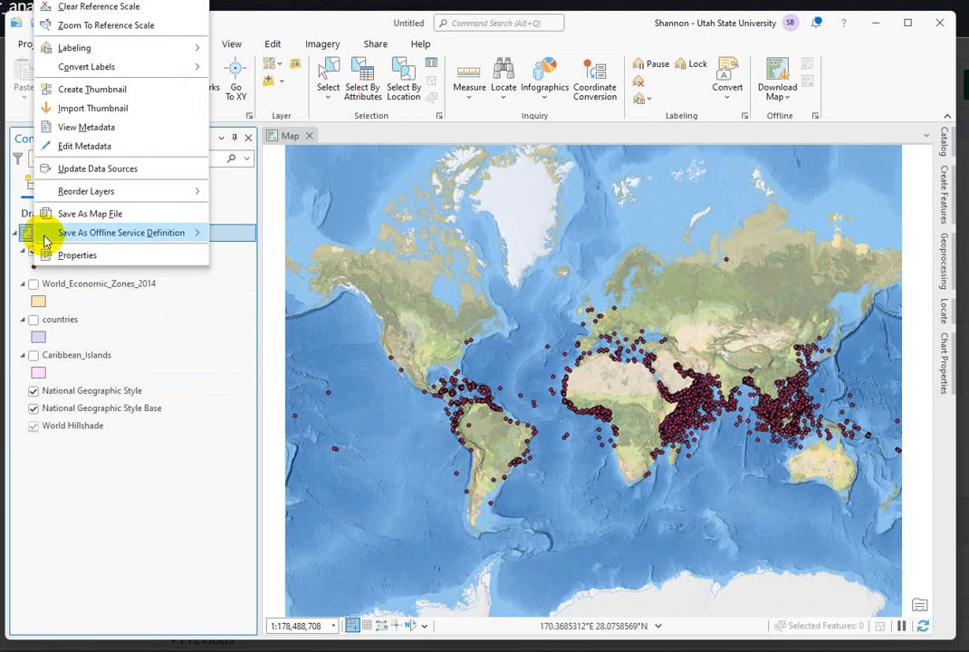
left_click(76, 254)
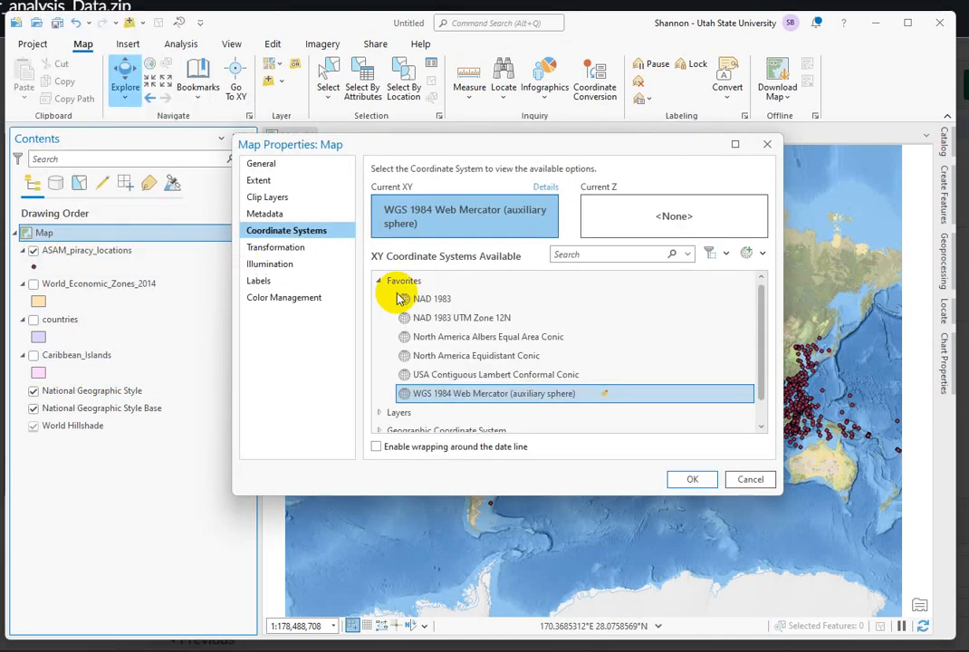
left_click(381, 281)
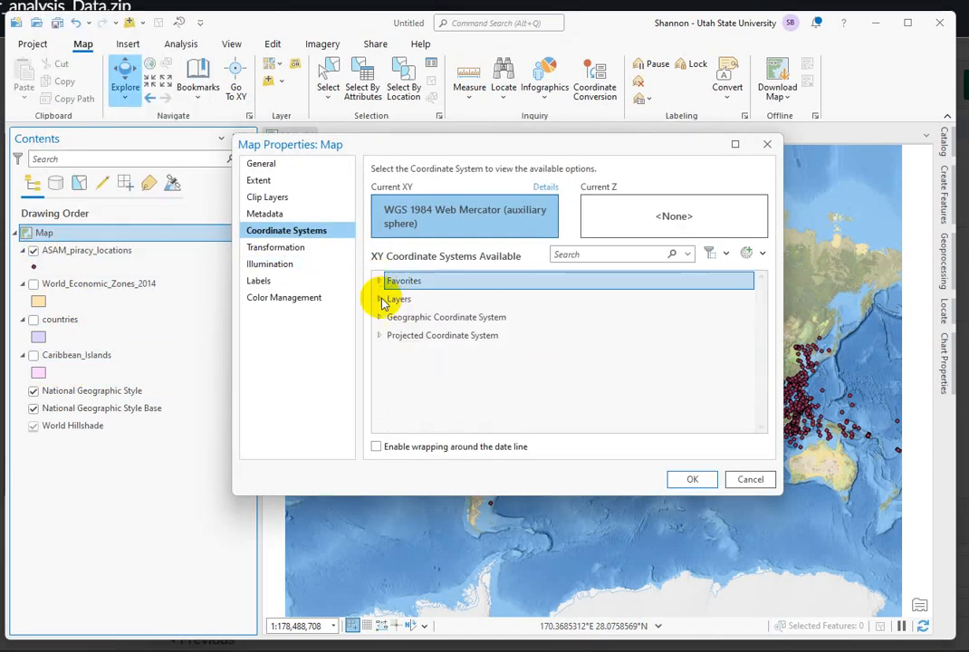
left_click(380, 299)
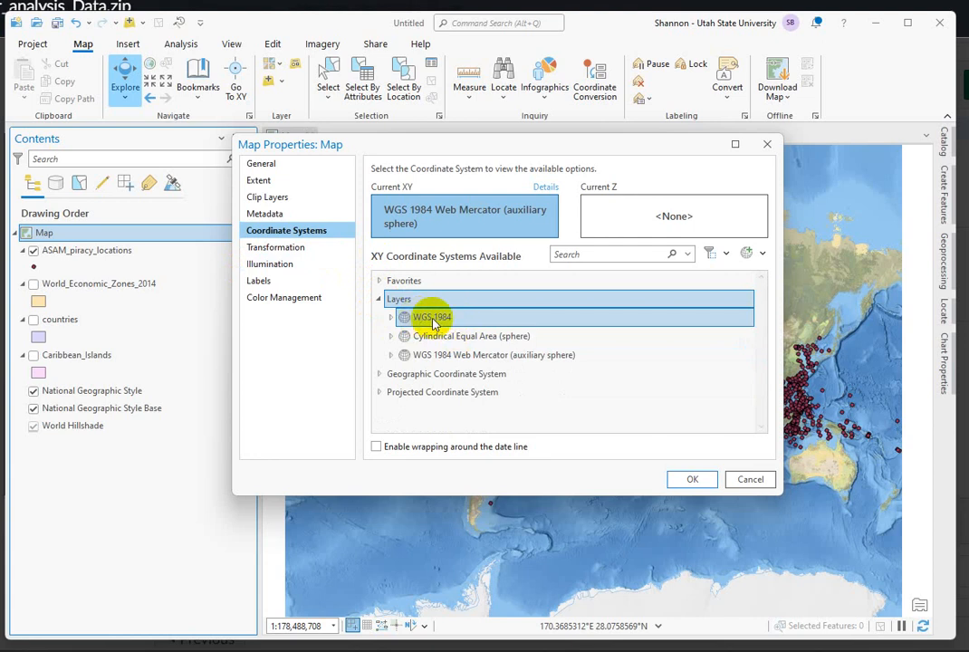
left_click(469, 335)
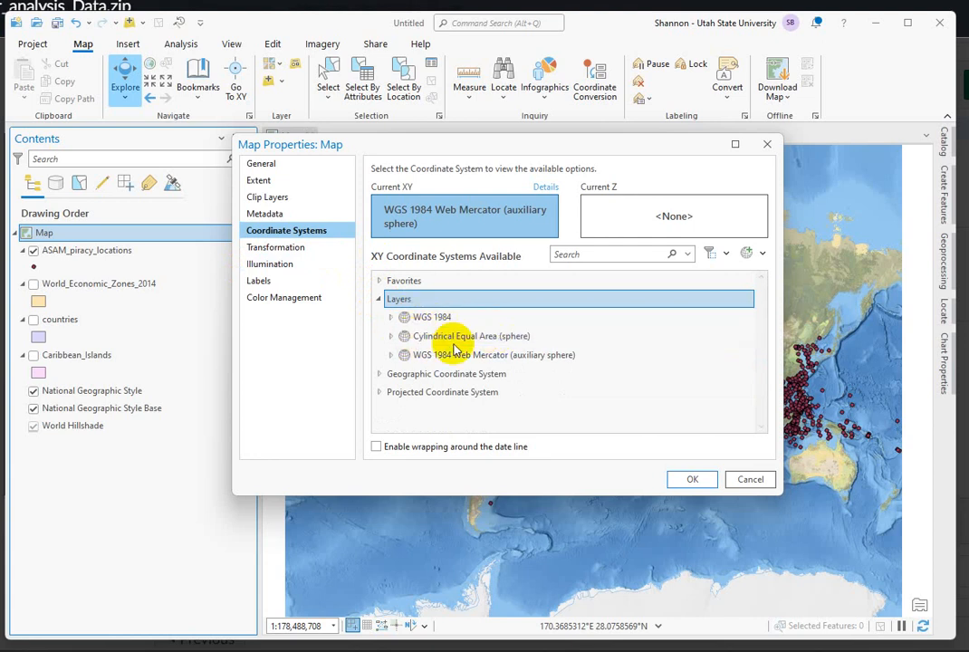
left_click(489, 355)
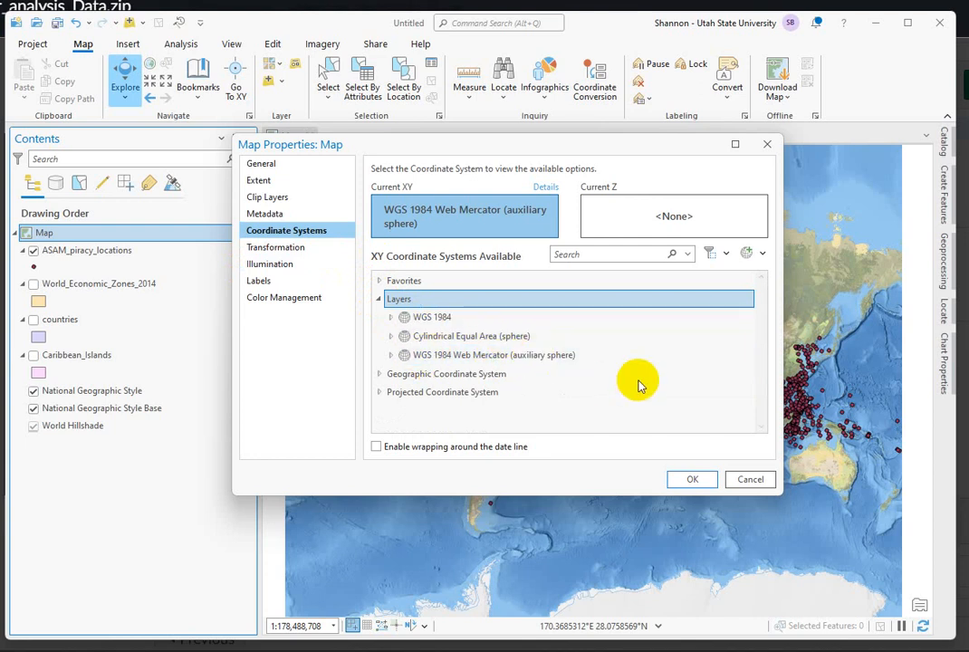
mouse_move(624, 420)
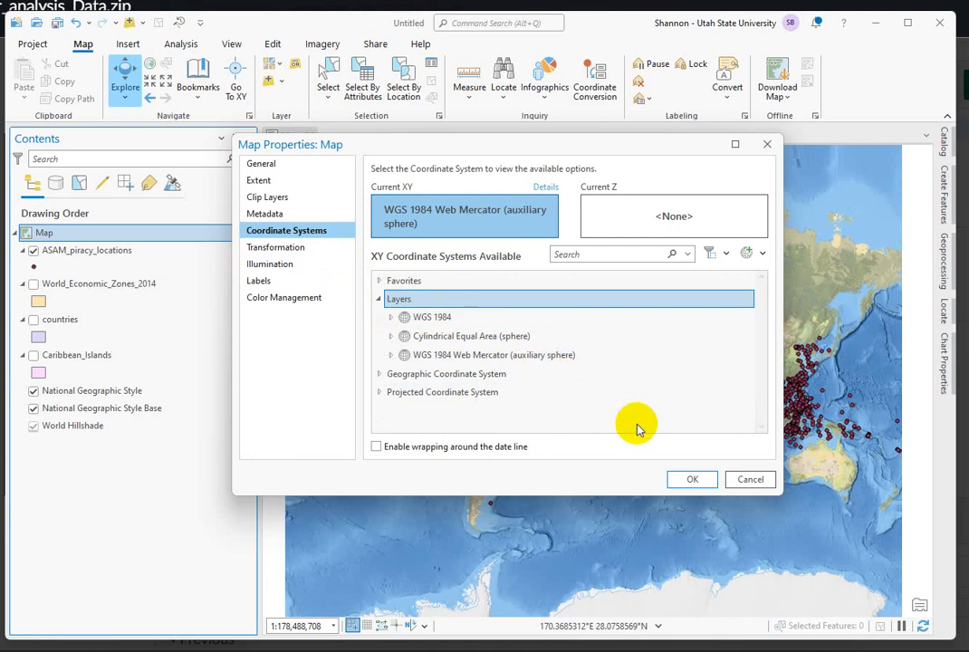
mouse_move(721, 527)
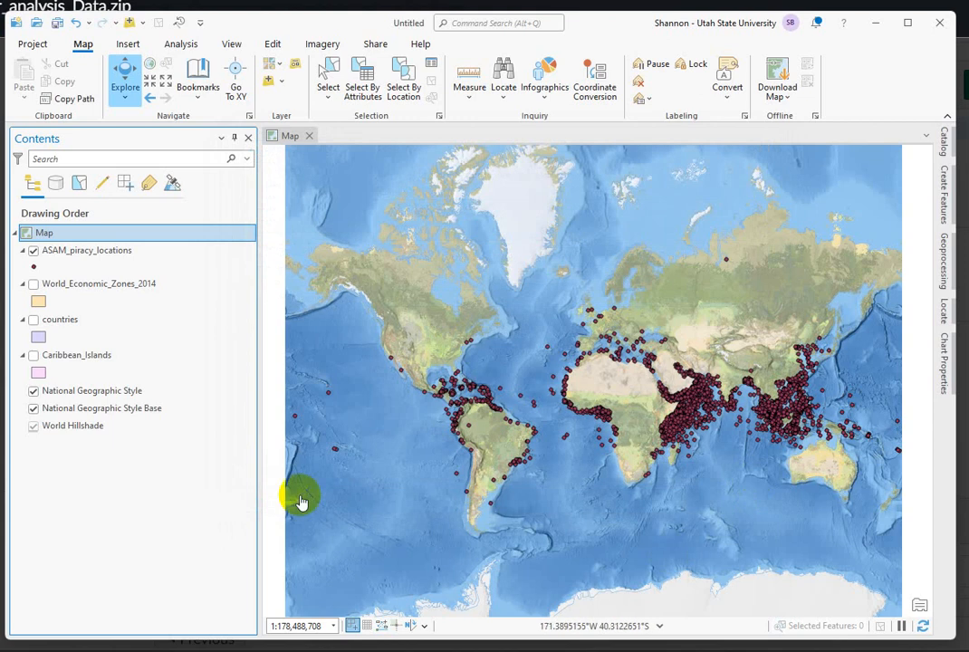
mouse_move(136, 511)
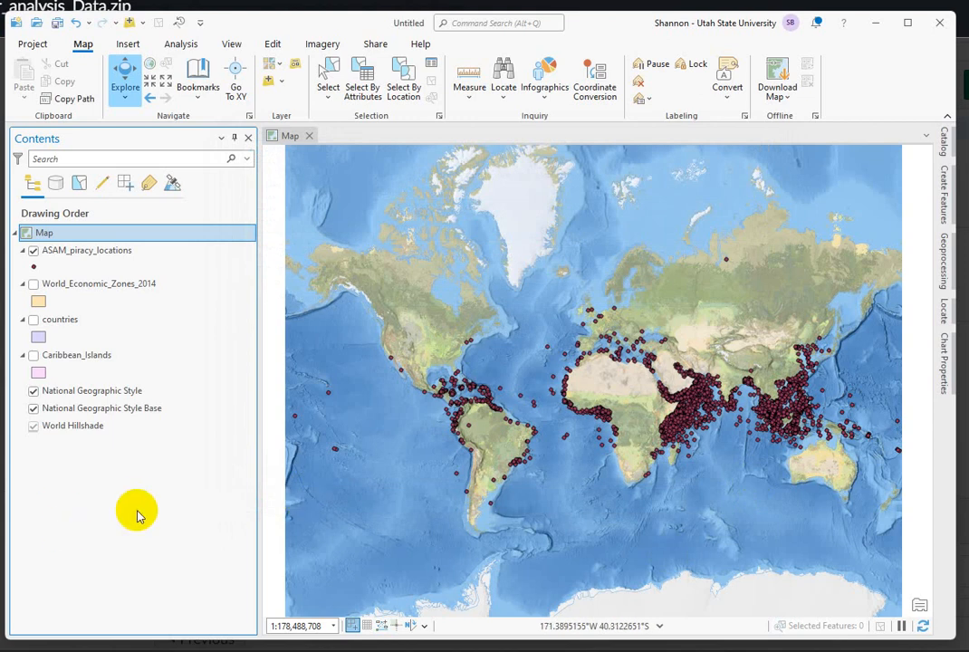